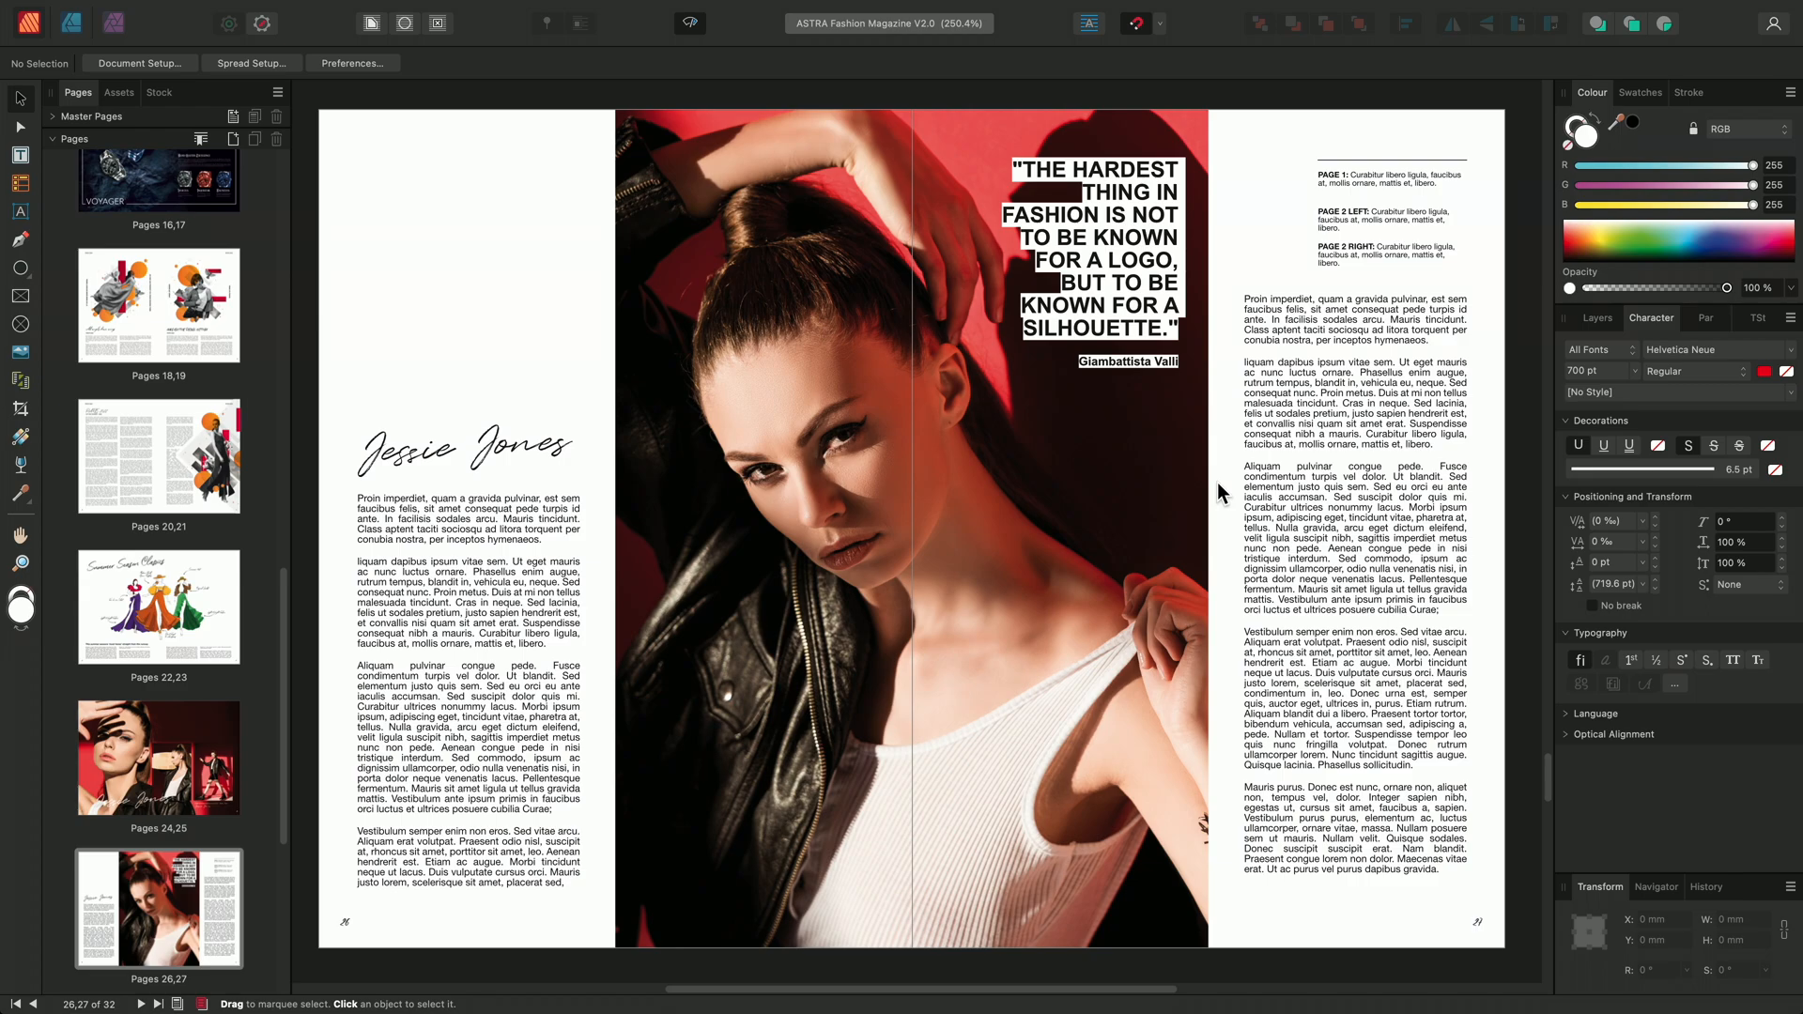
{"action": "mouse_move", "coordinate": [394, 10]}
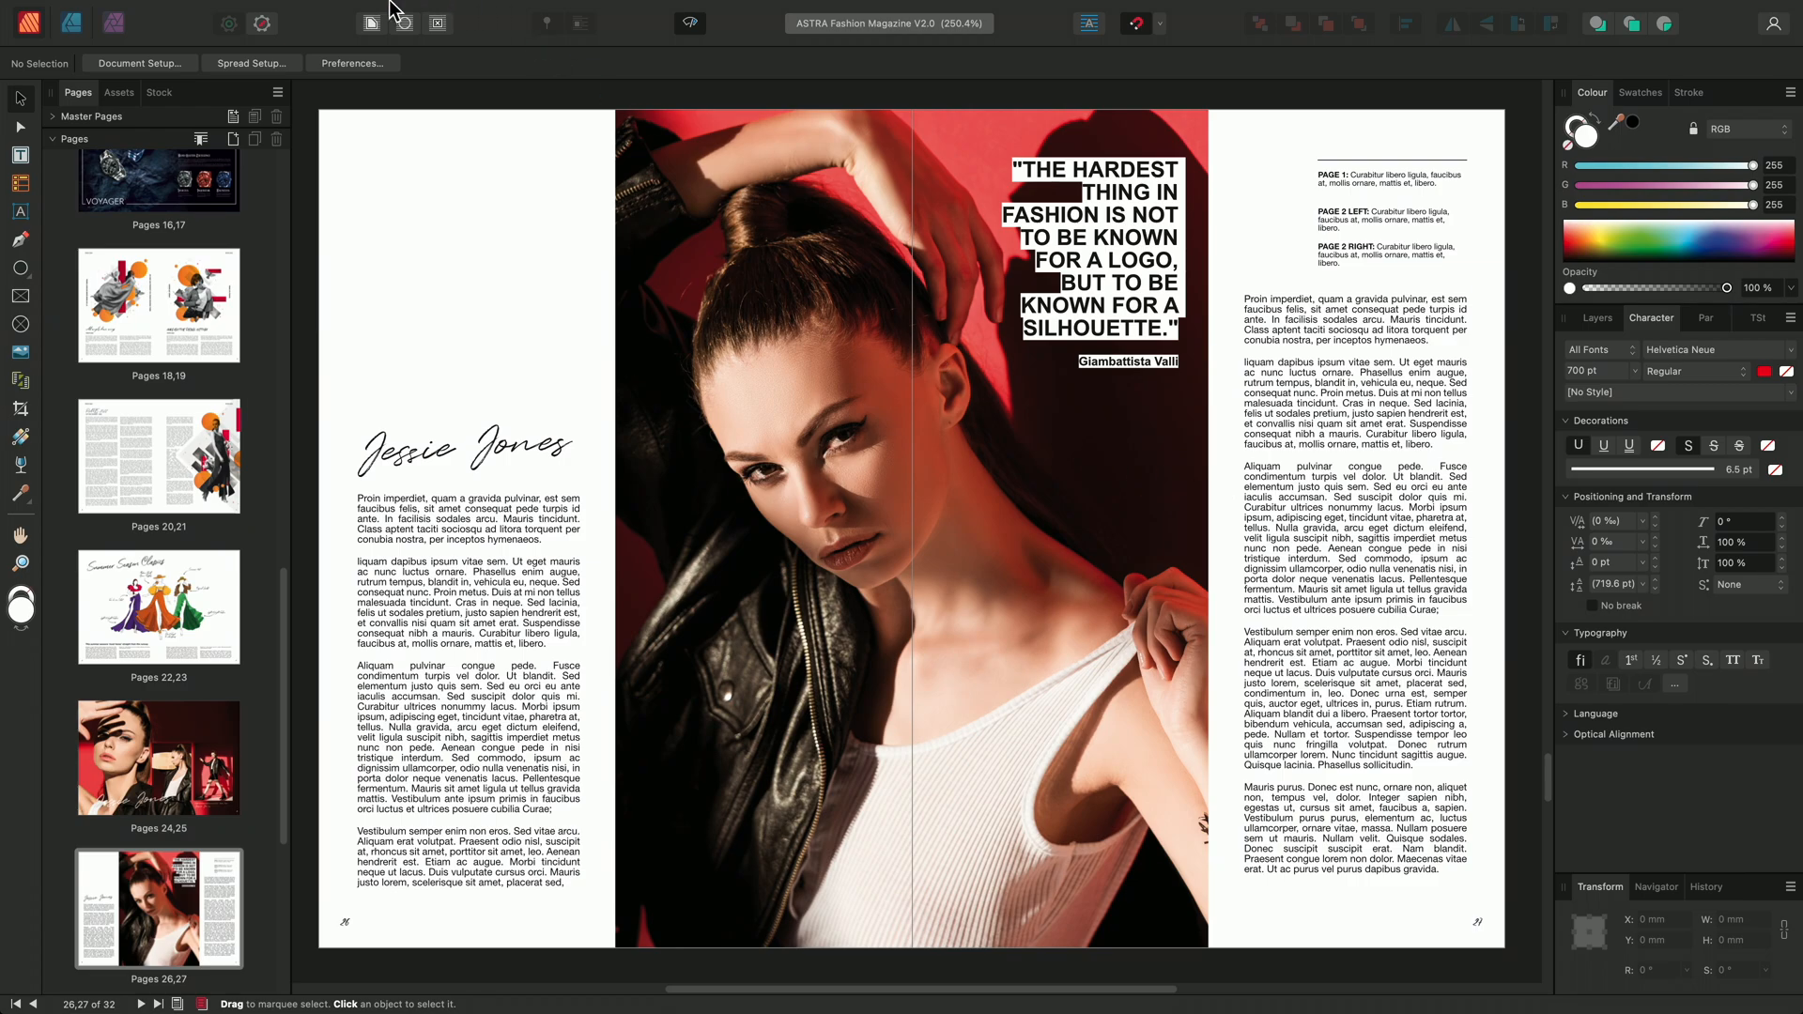
- Start a new document from the A4 preset to view its image placement options
{"action": "left_click", "coordinate": [226, 10]}
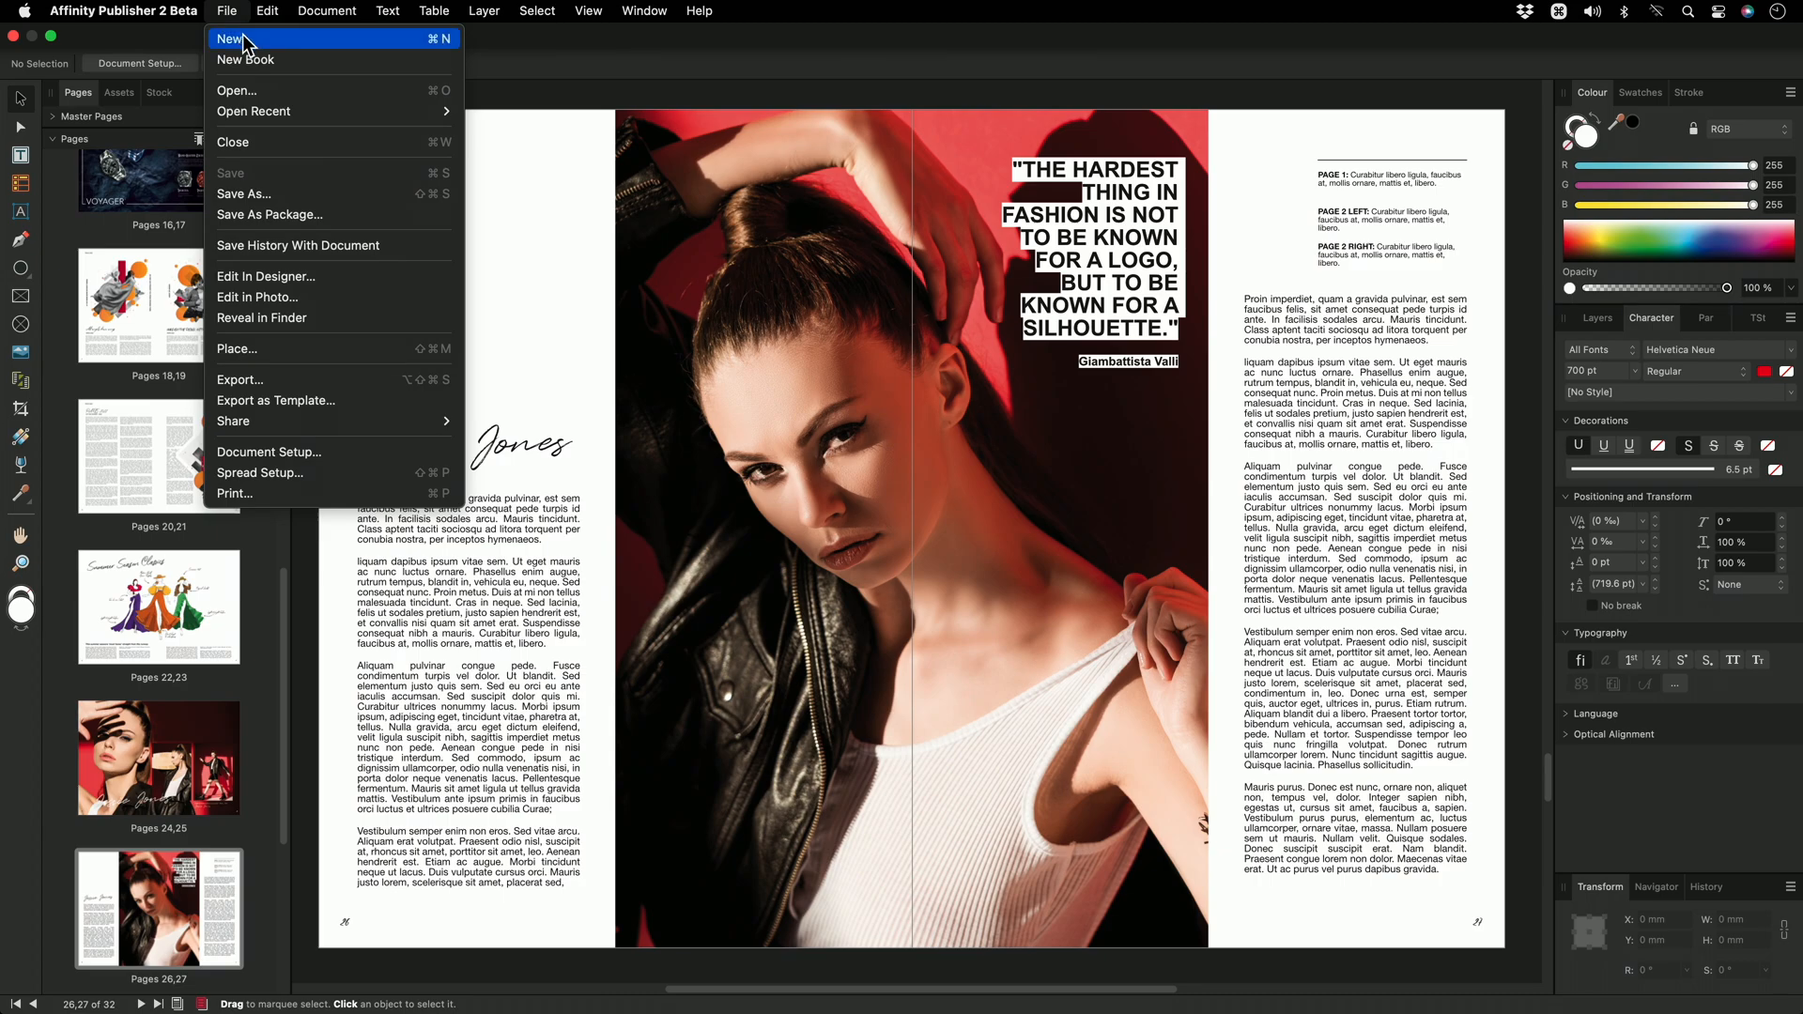
{"action": "left_click", "coordinate": [231, 37]}
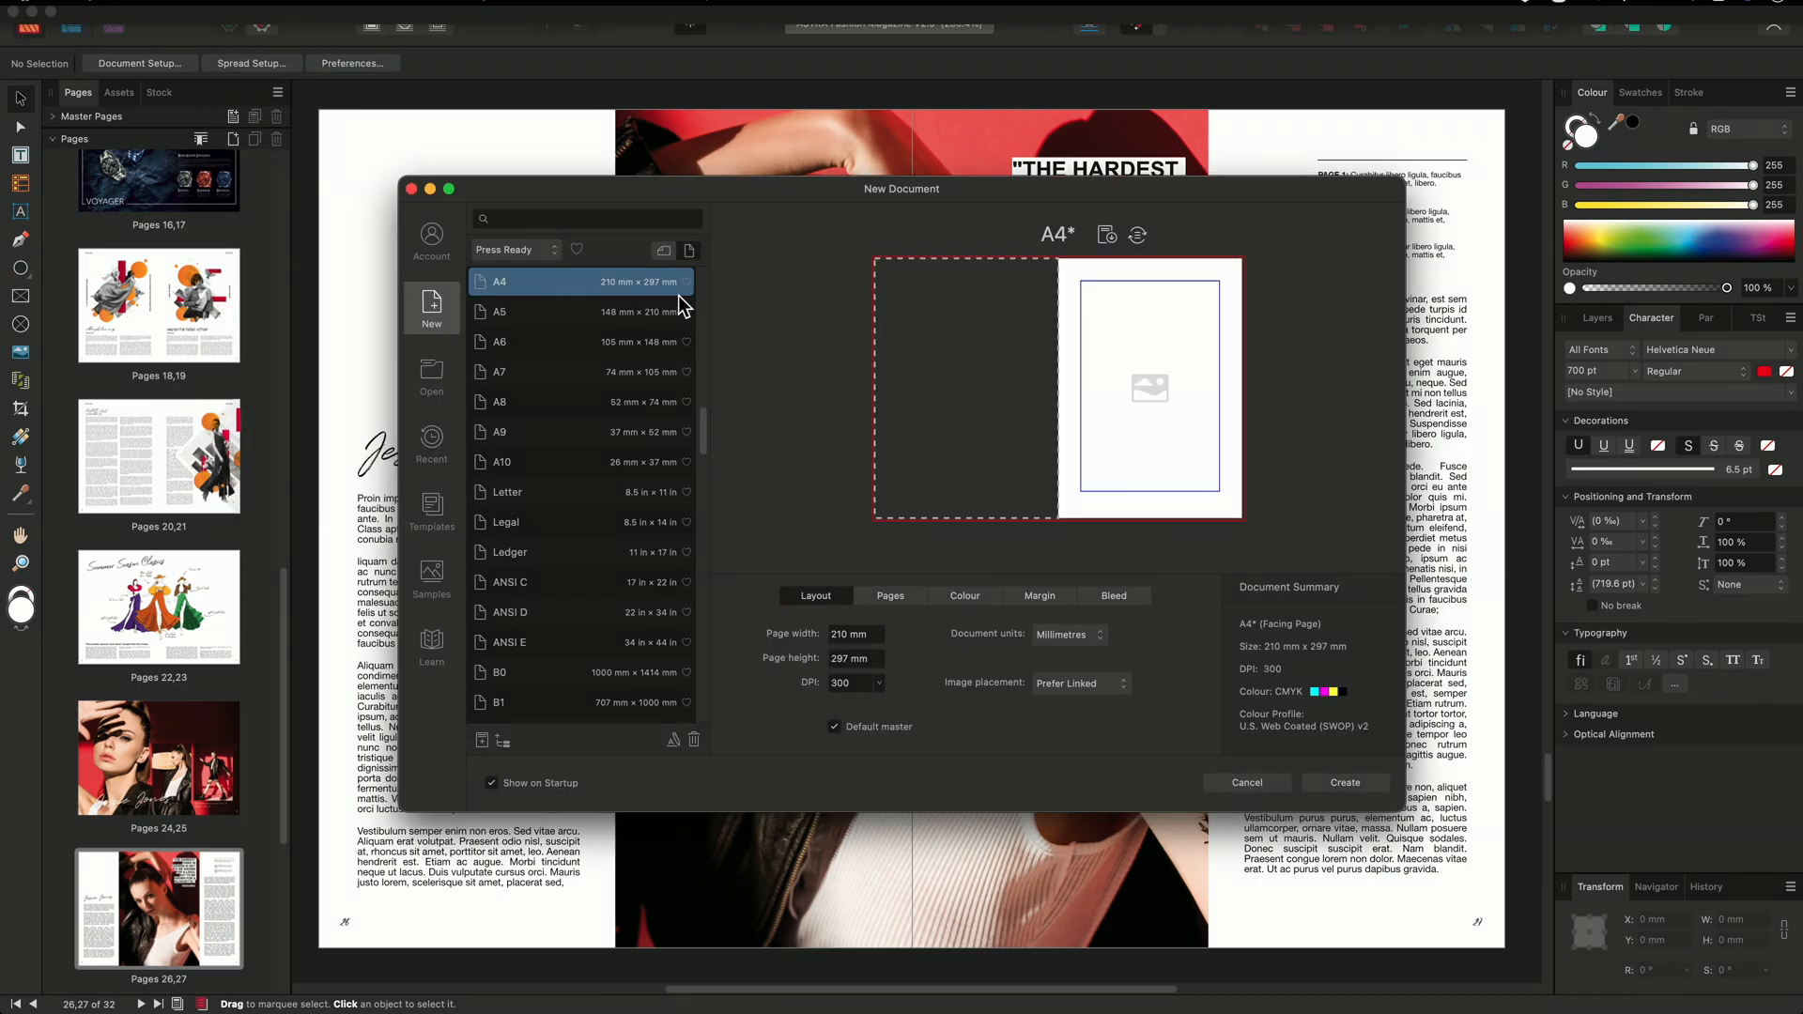
{"action": "left_click", "coordinate": [1077, 683]}
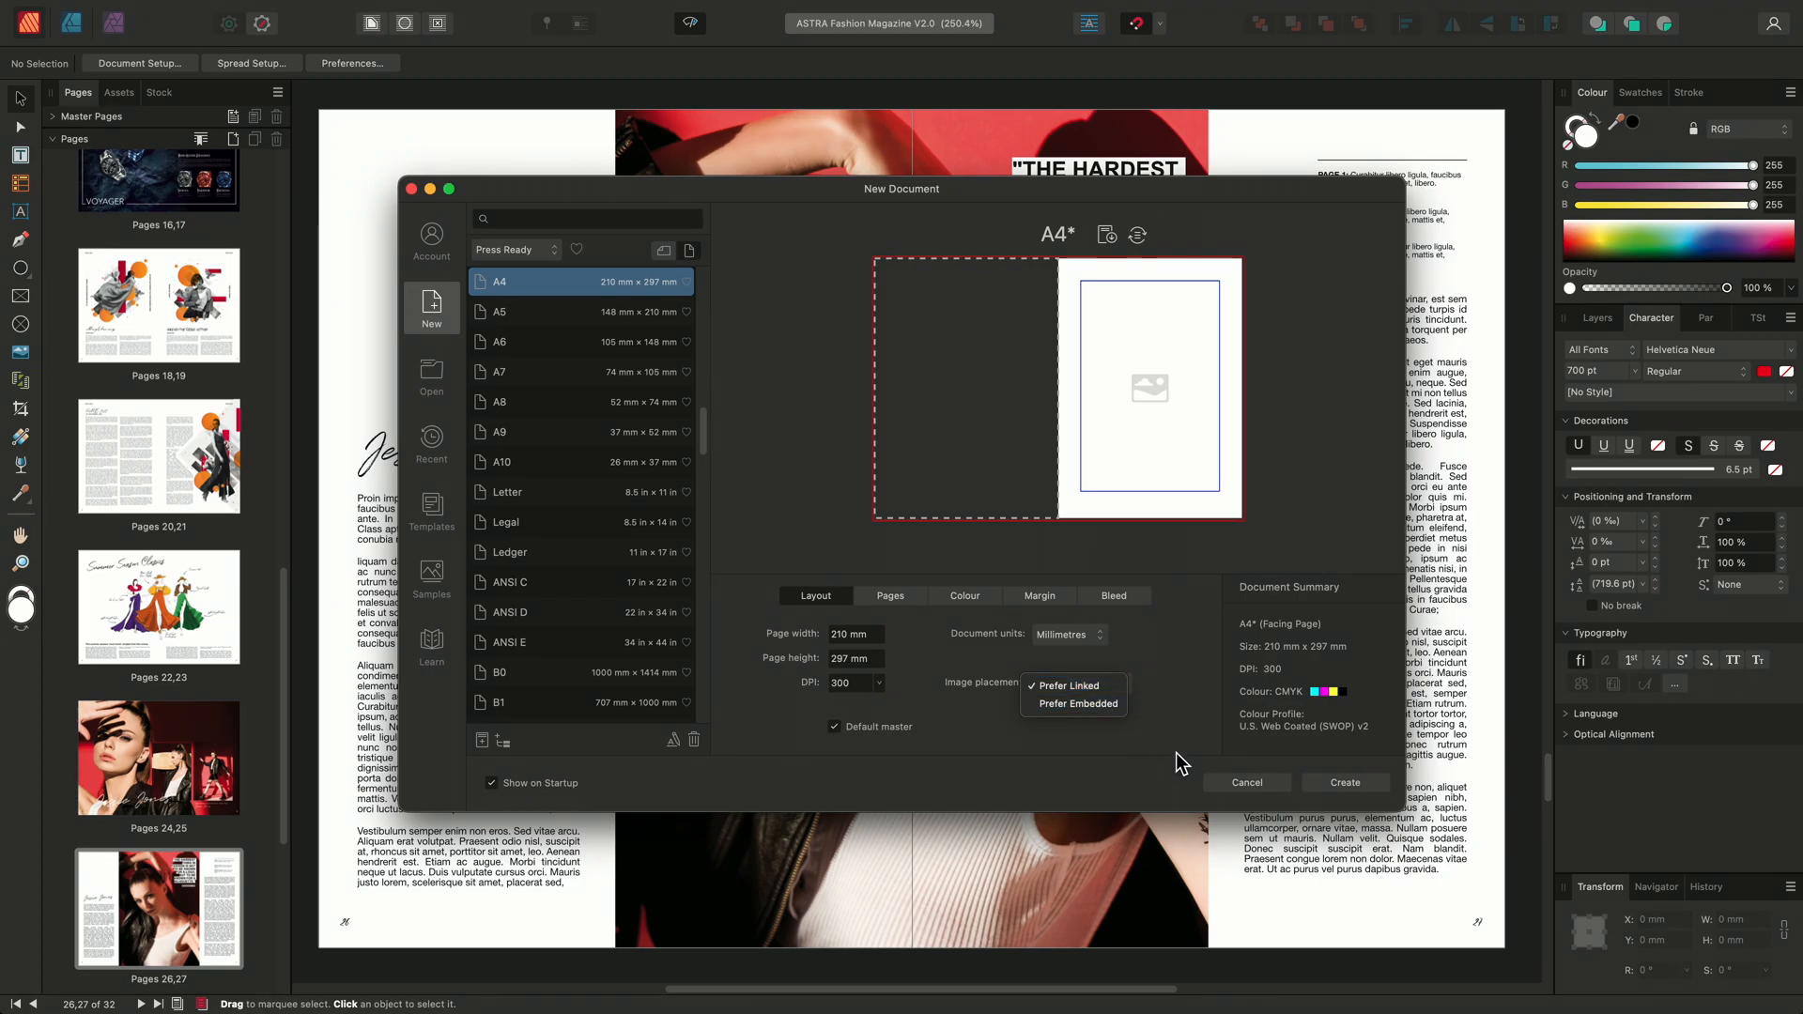
- Create the blank untitled A4 document and return to the ASTRA Fashion Magazine tab
{"action": "left_click", "coordinate": [1343, 782]}
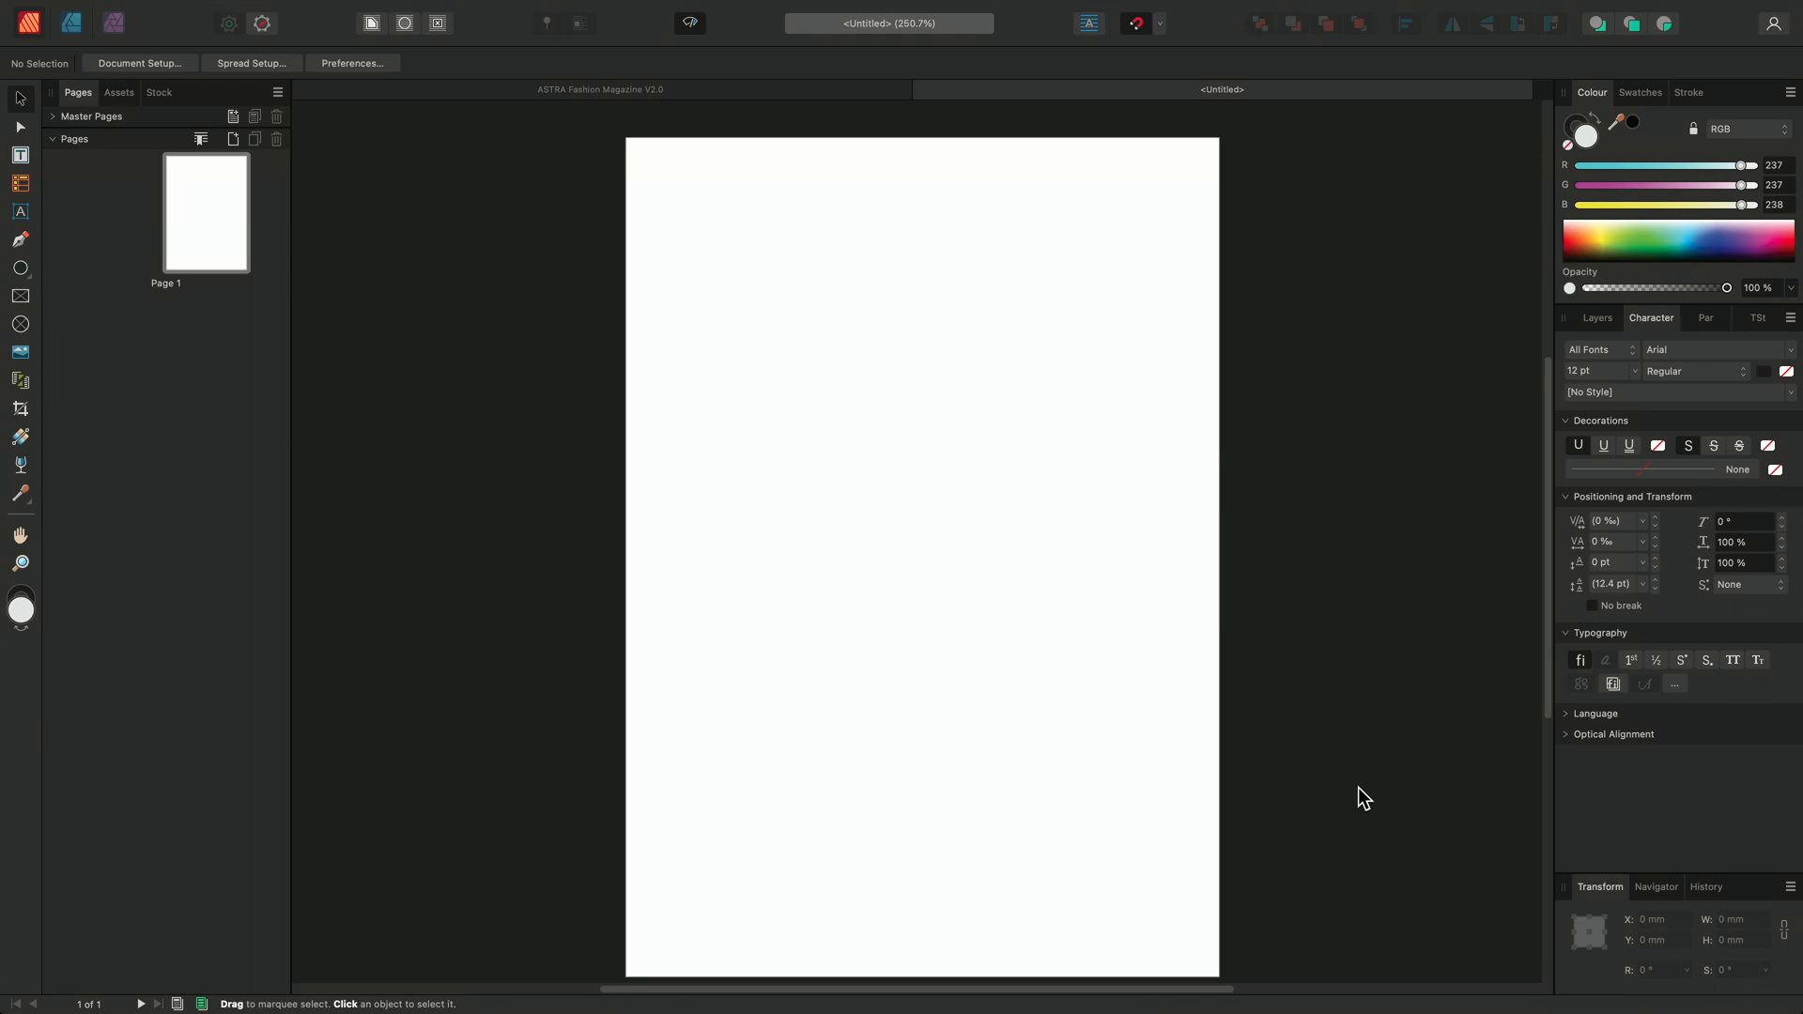
{"action": "left_click", "coordinate": [599, 91]}
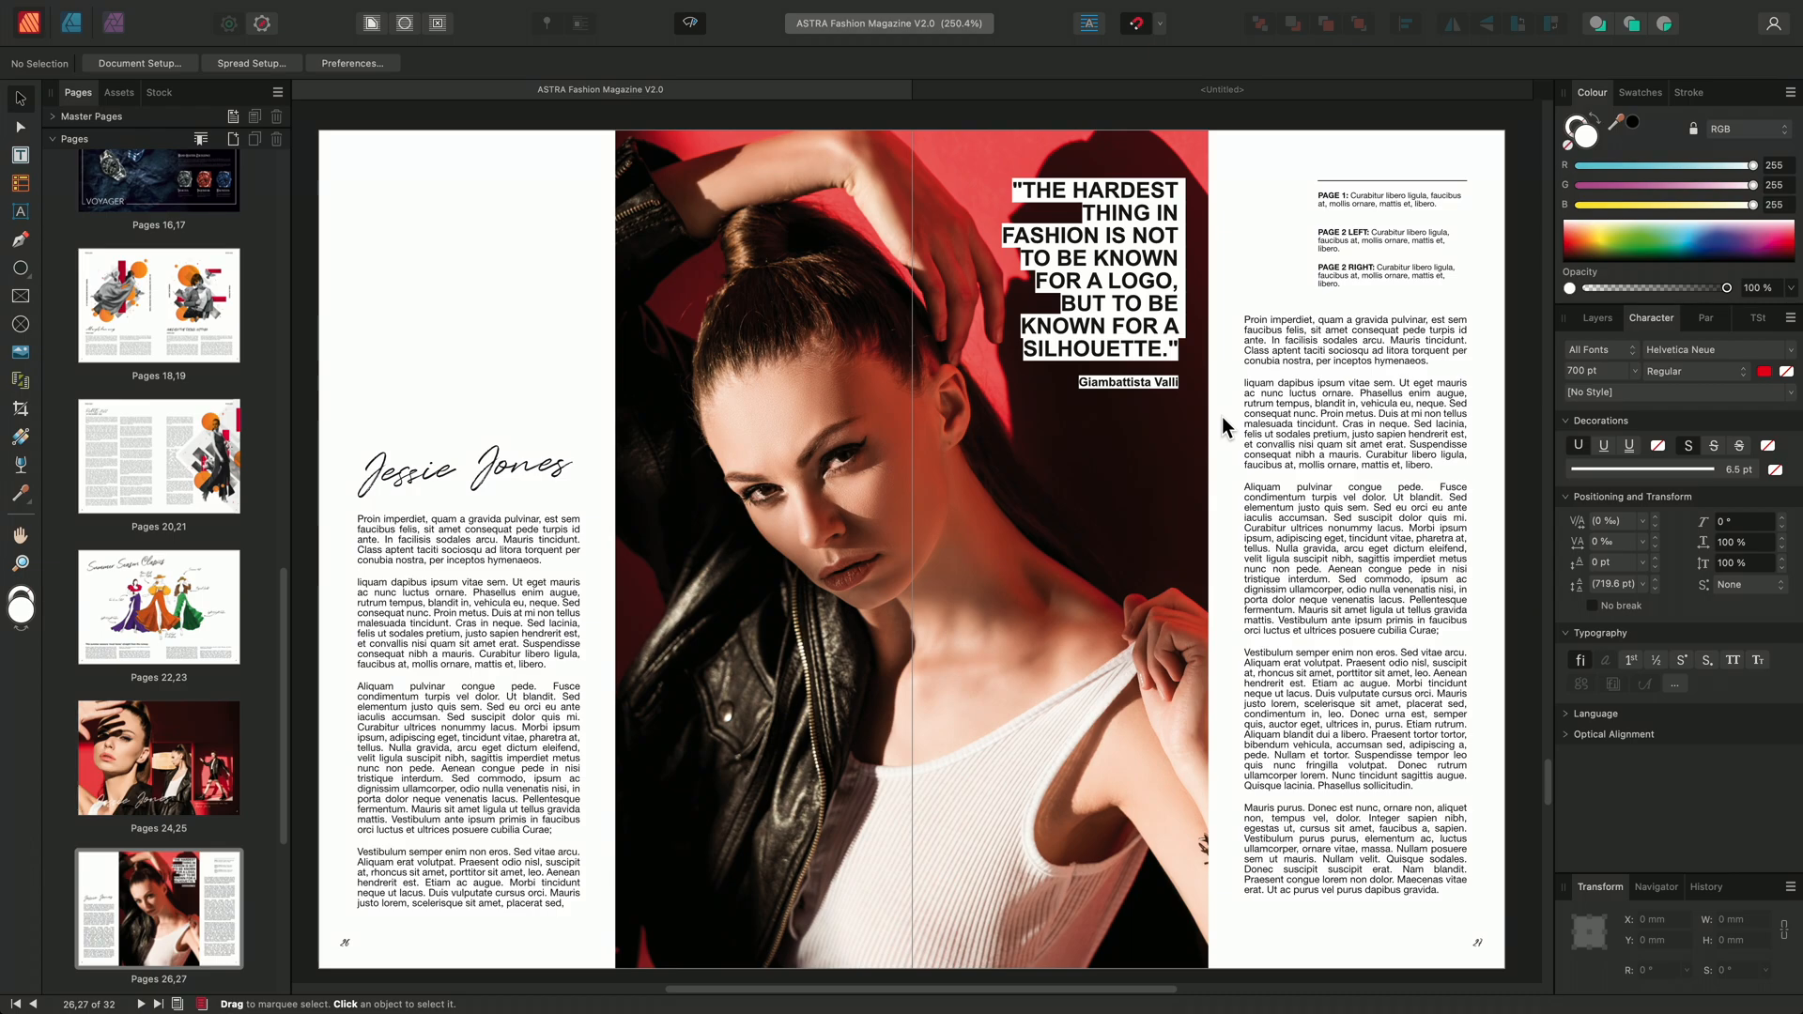
{"action": "mouse_move", "coordinate": [711, 10]}
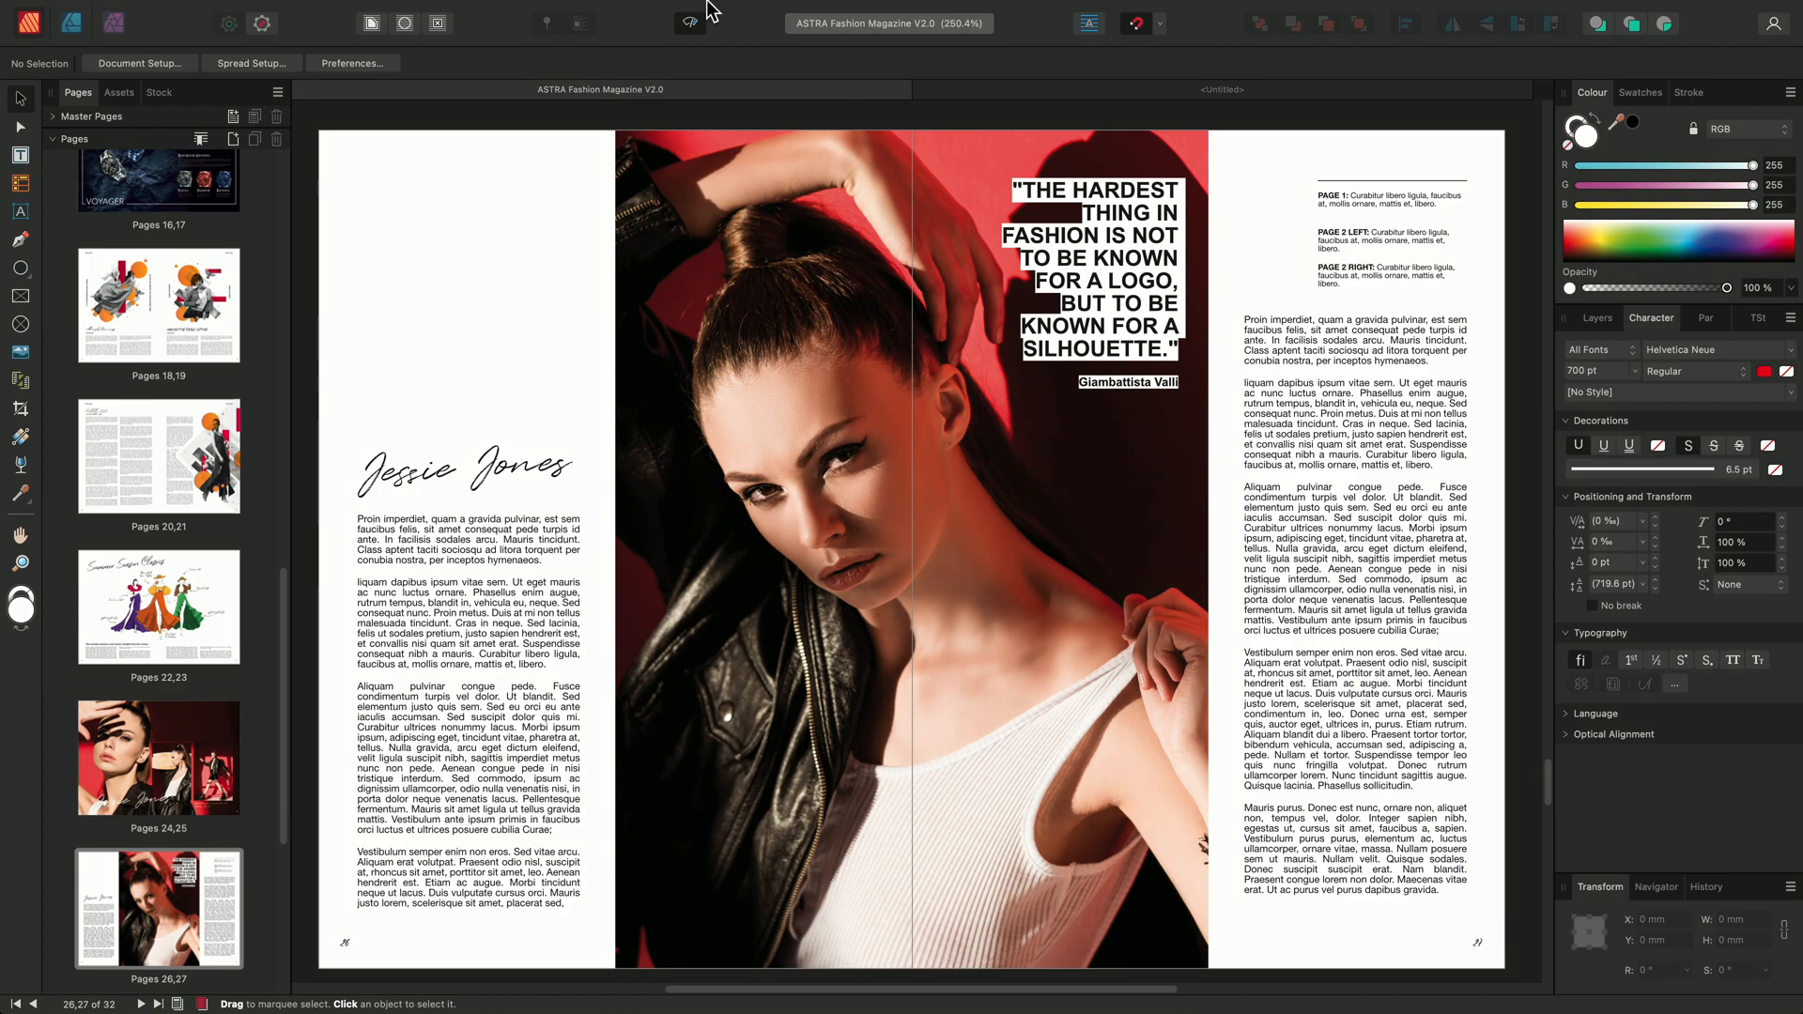
- Open the Resource Manager from the Window menu for the magazine
{"action": "left_click", "coordinate": [645, 11]}
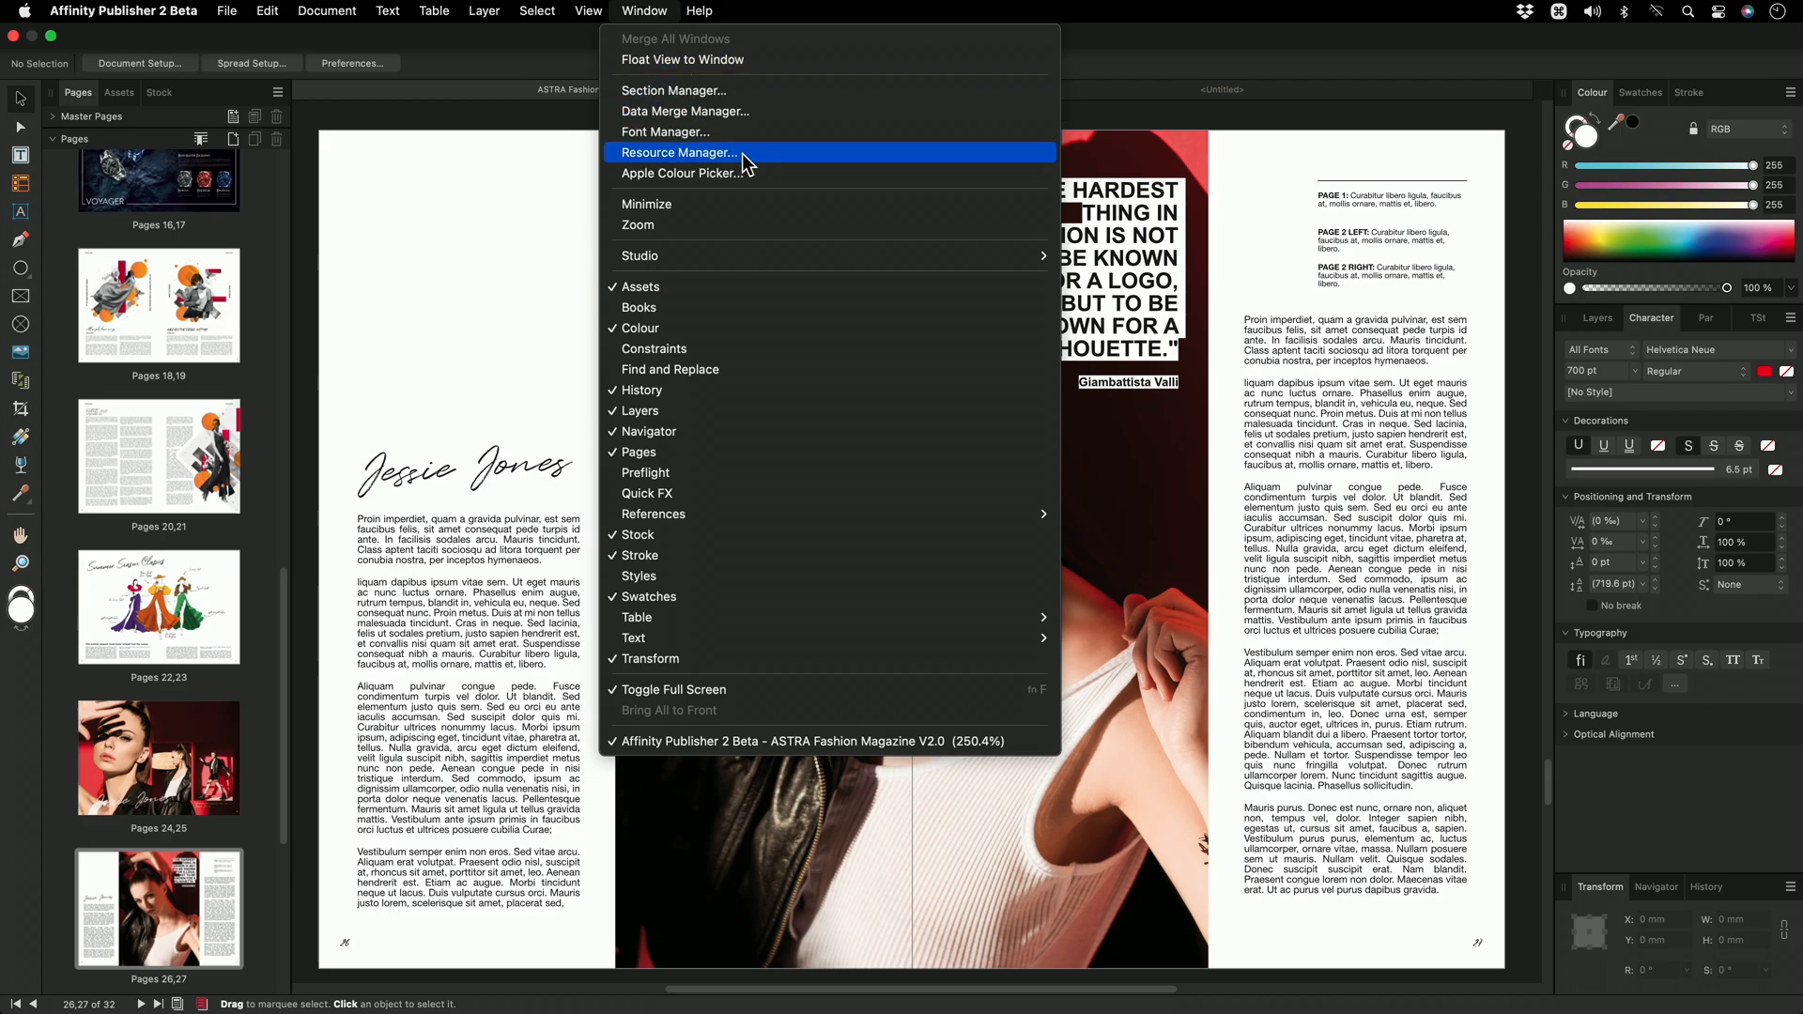
{"action": "left_click", "coordinate": [678, 152]}
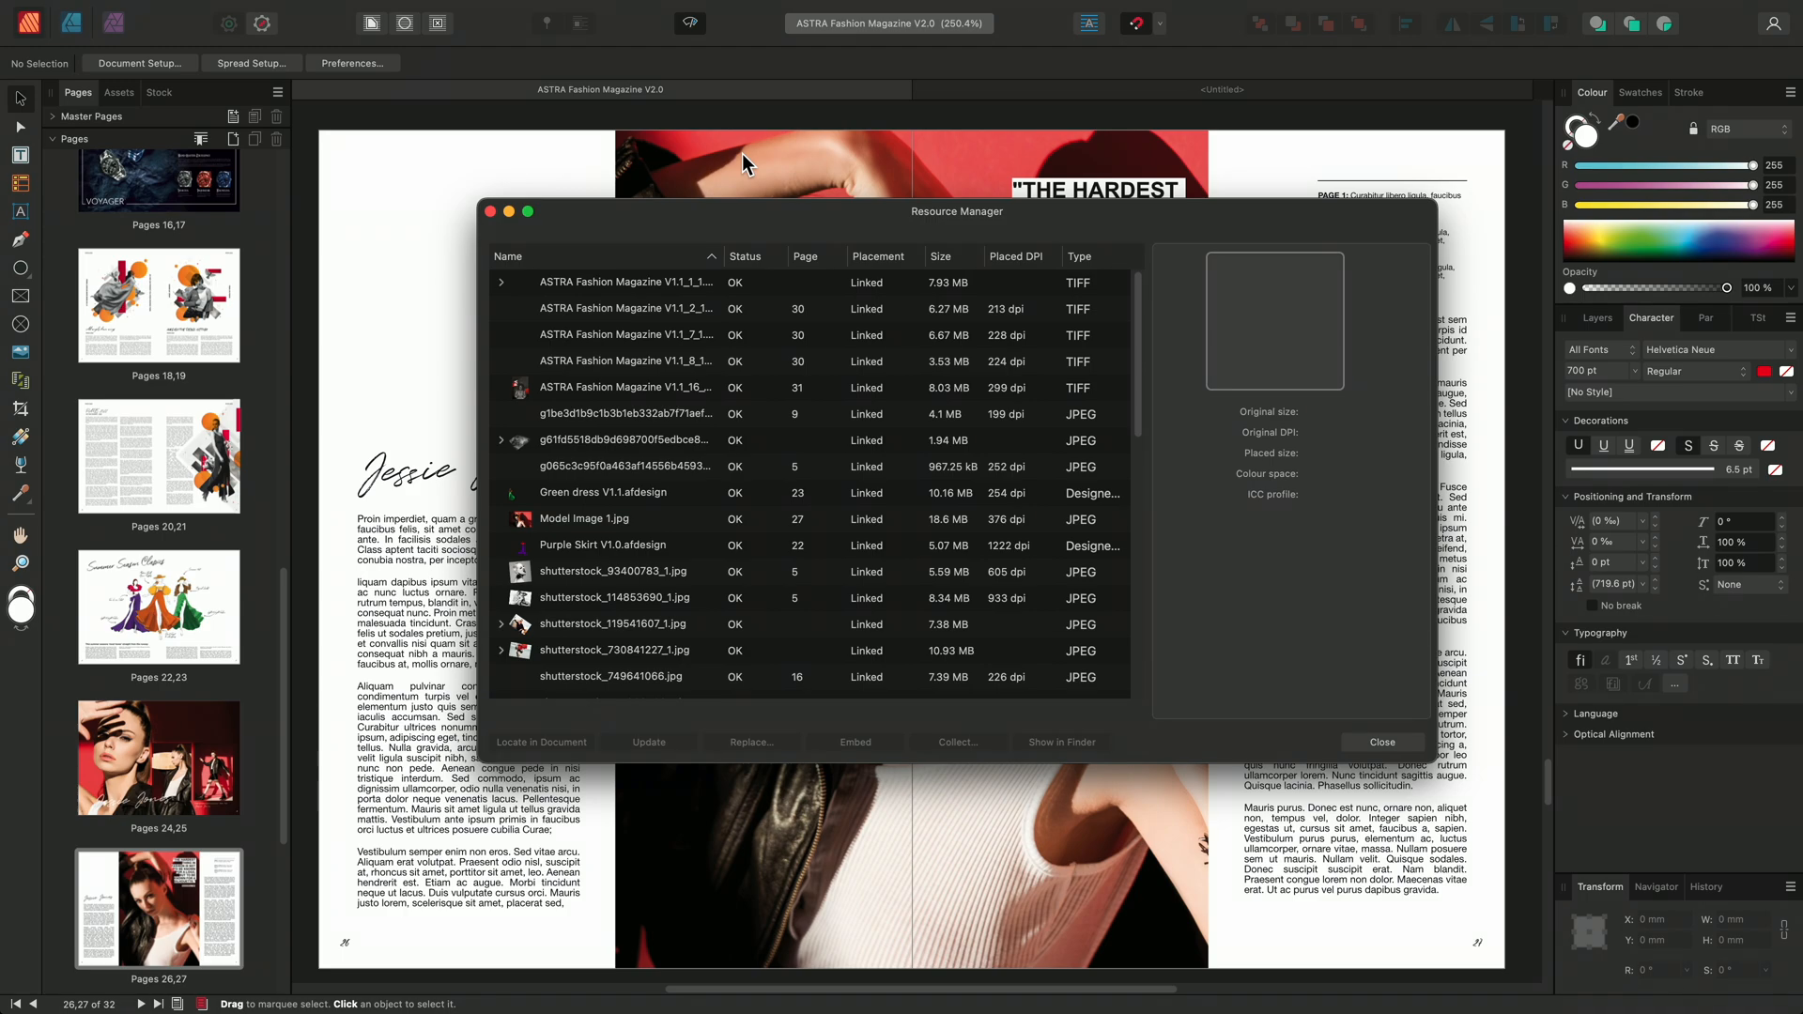
{"action": "mouse_move", "coordinate": [632, 389]}
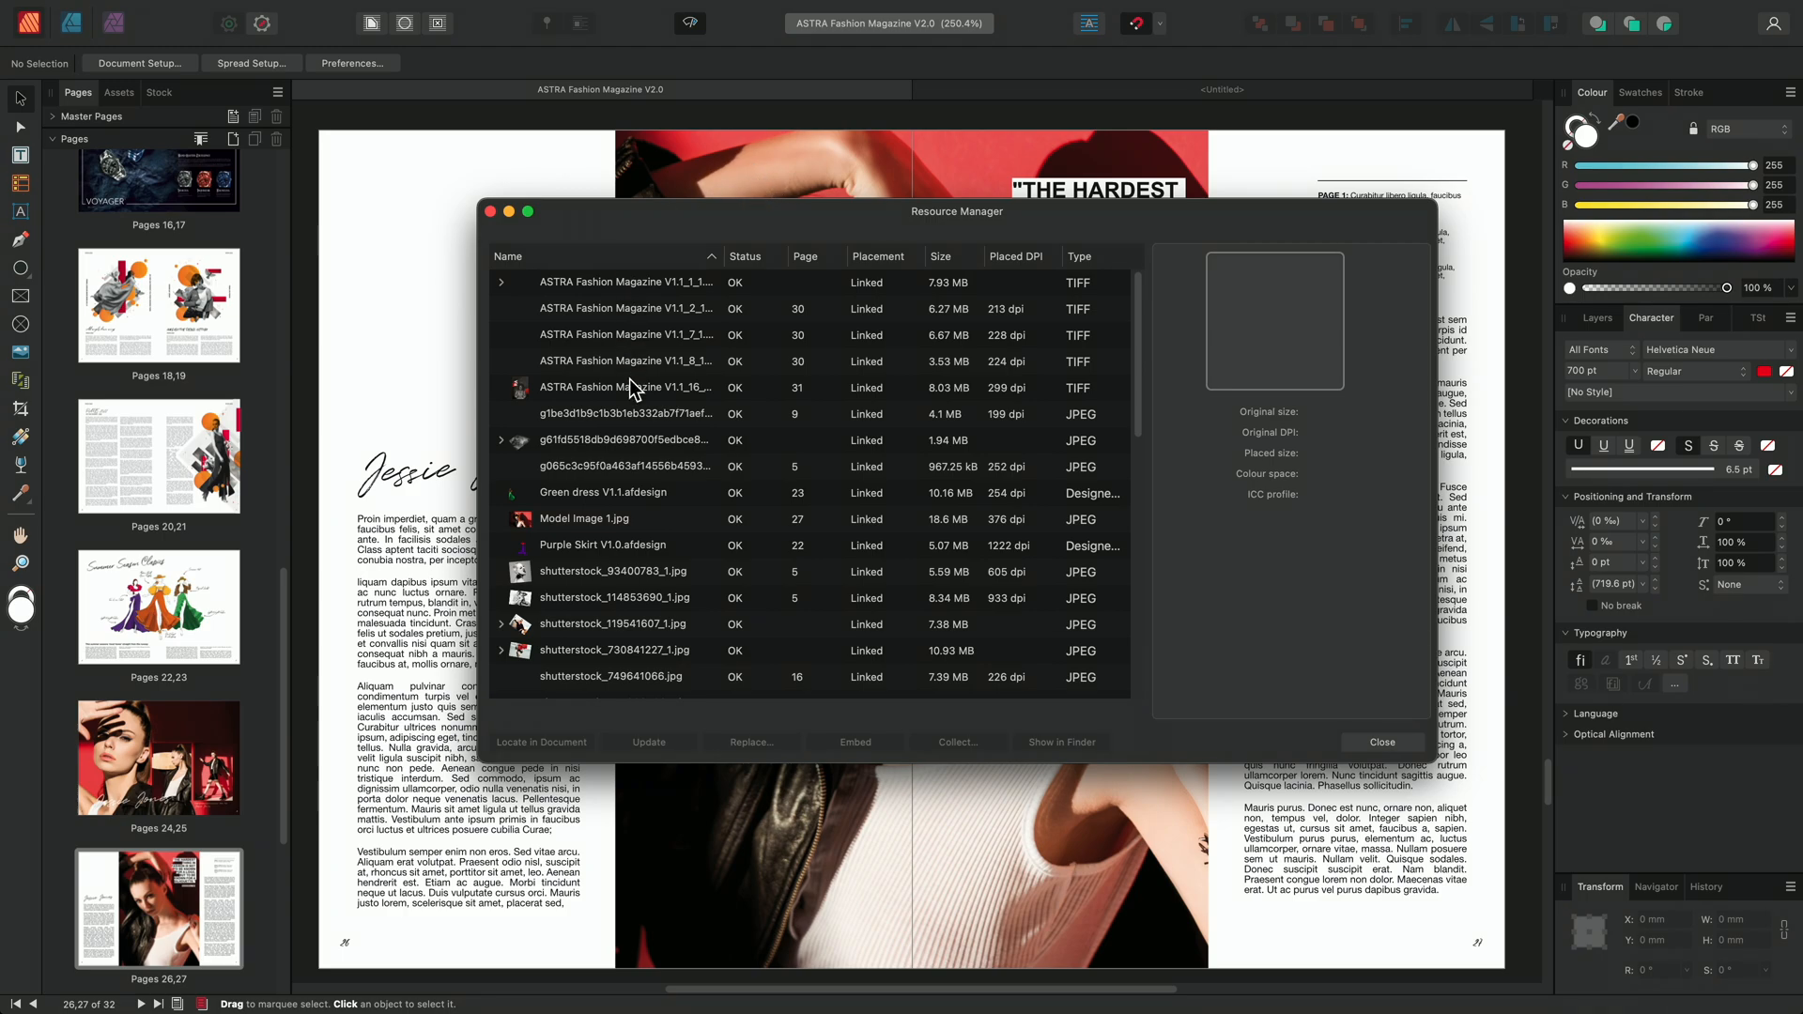
{"action": "mouse_move", "coordinate": [758, 343]}
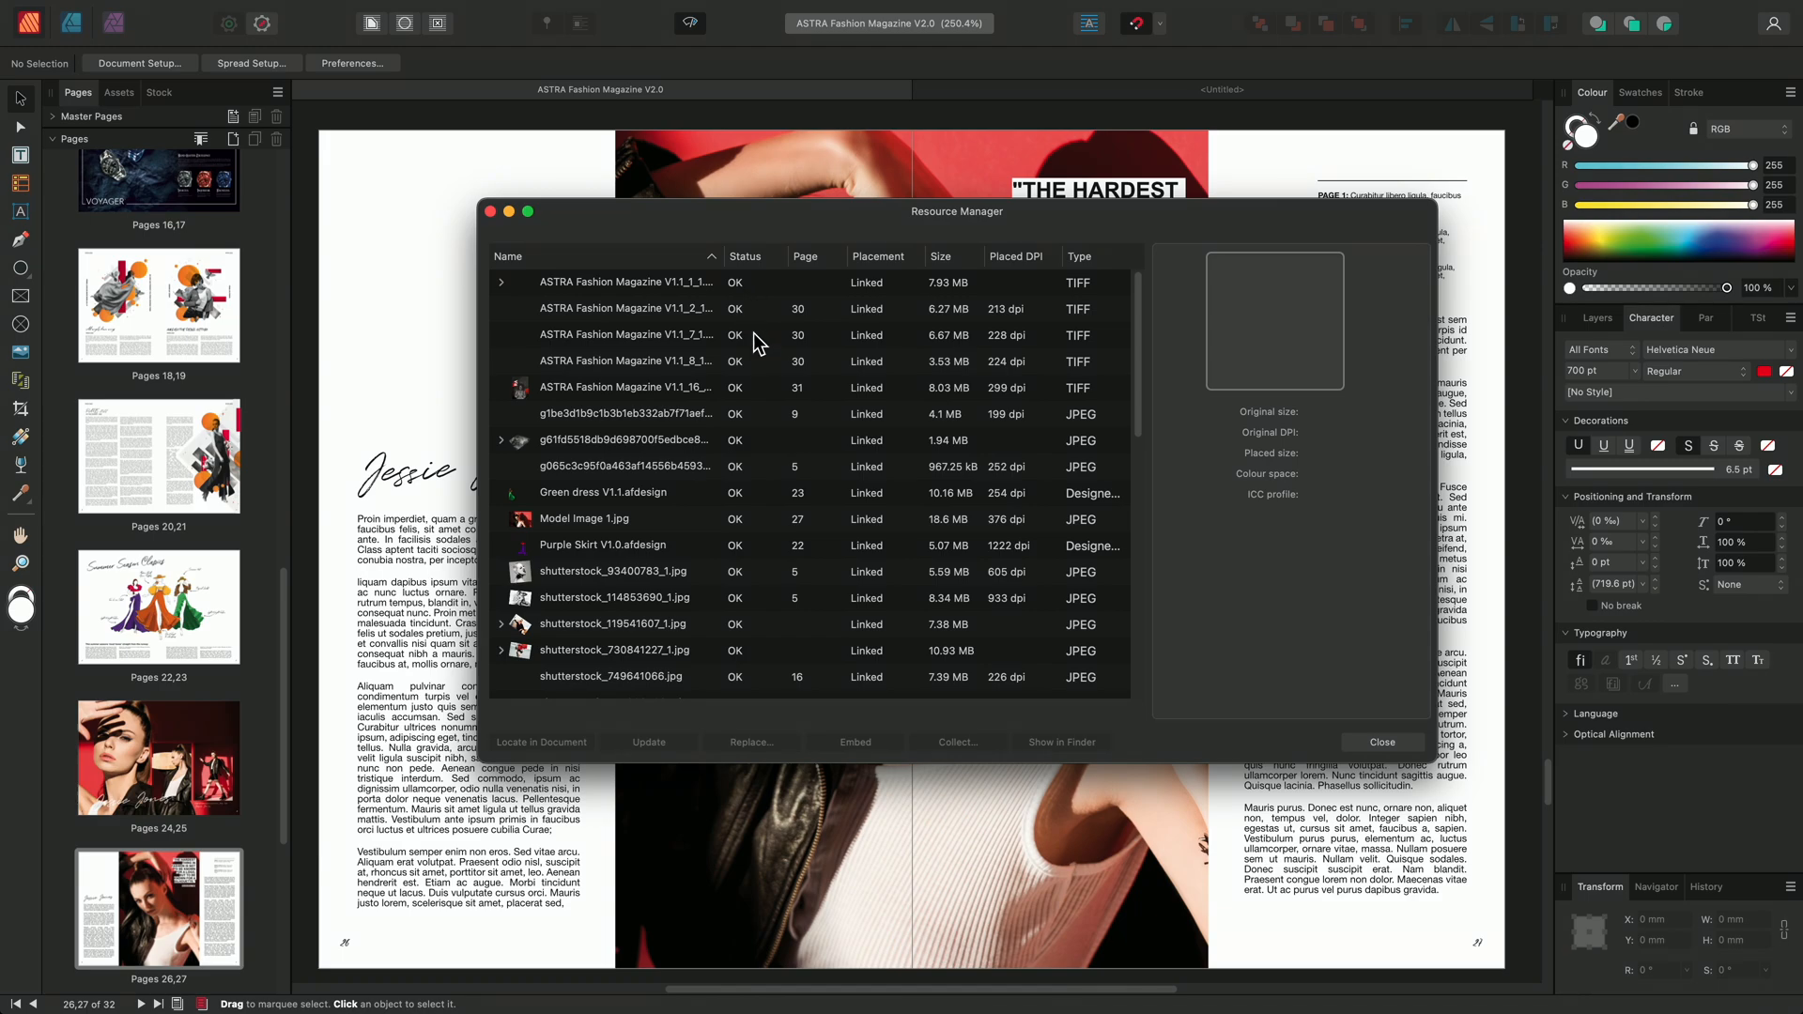
{"action": "mouse_move", "coordinate": [836, 337]}
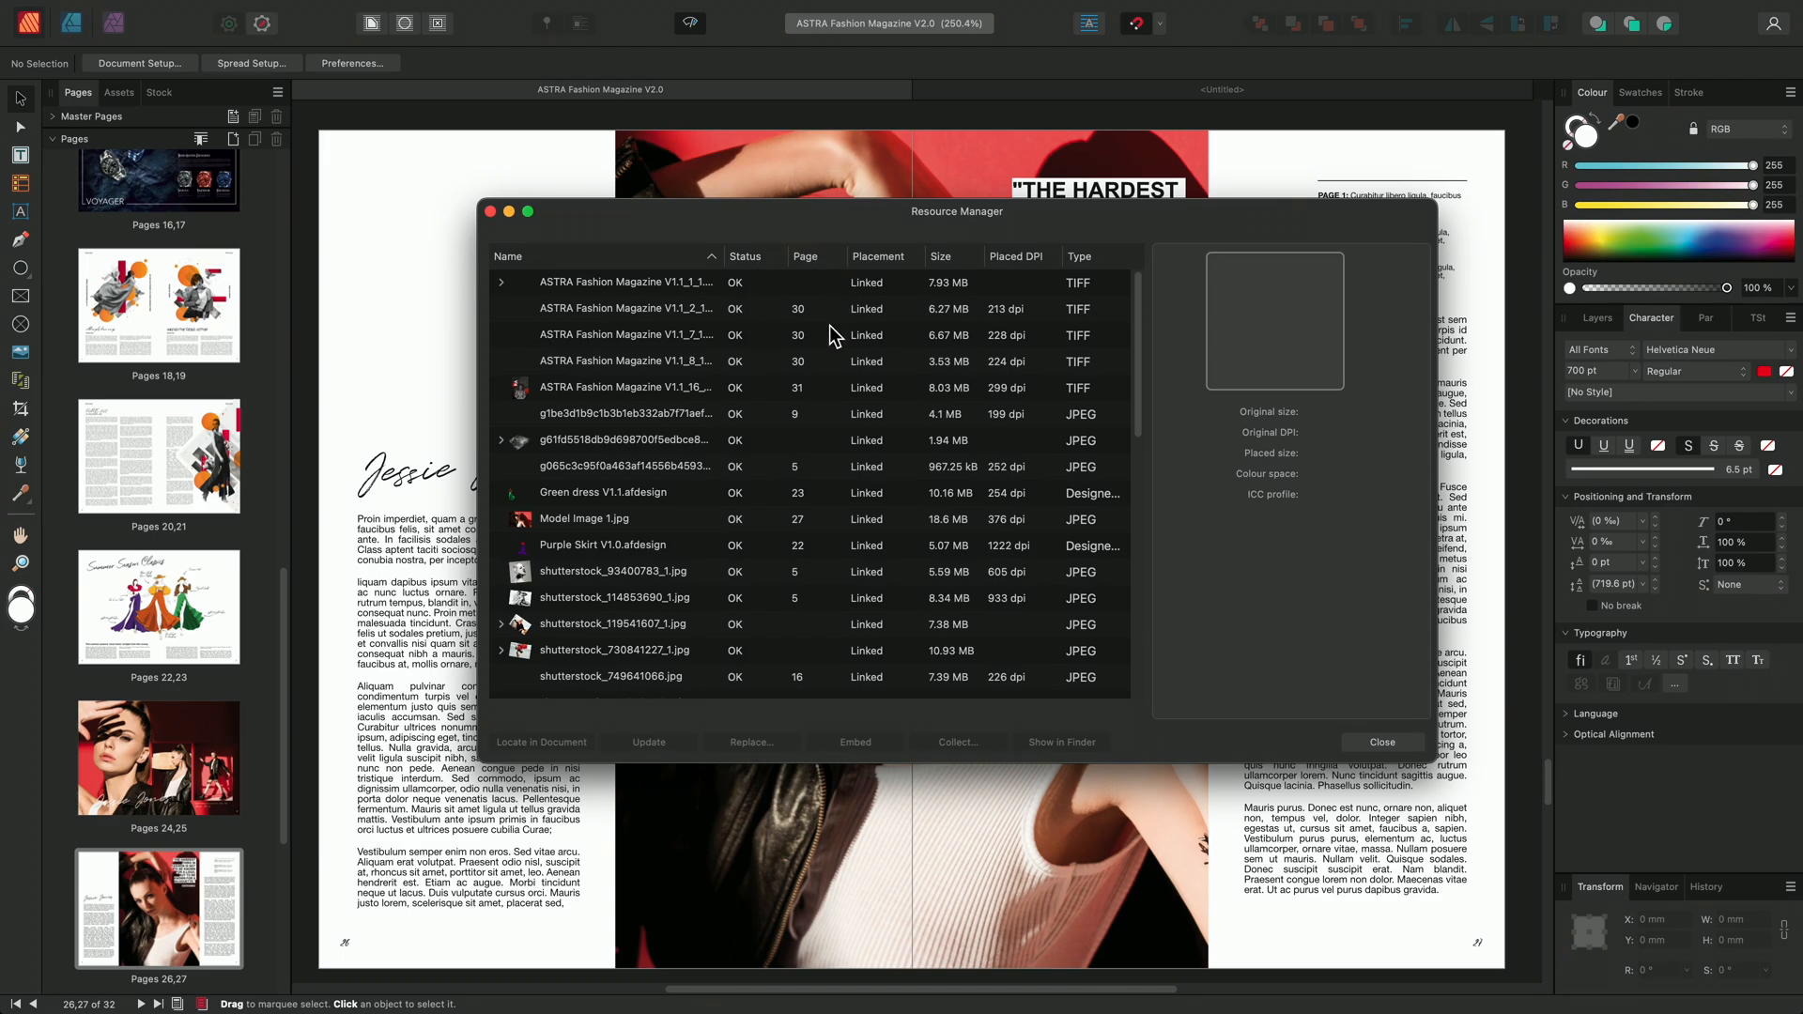
{"action": "mouse_move", "coordinate": [907, 347]}
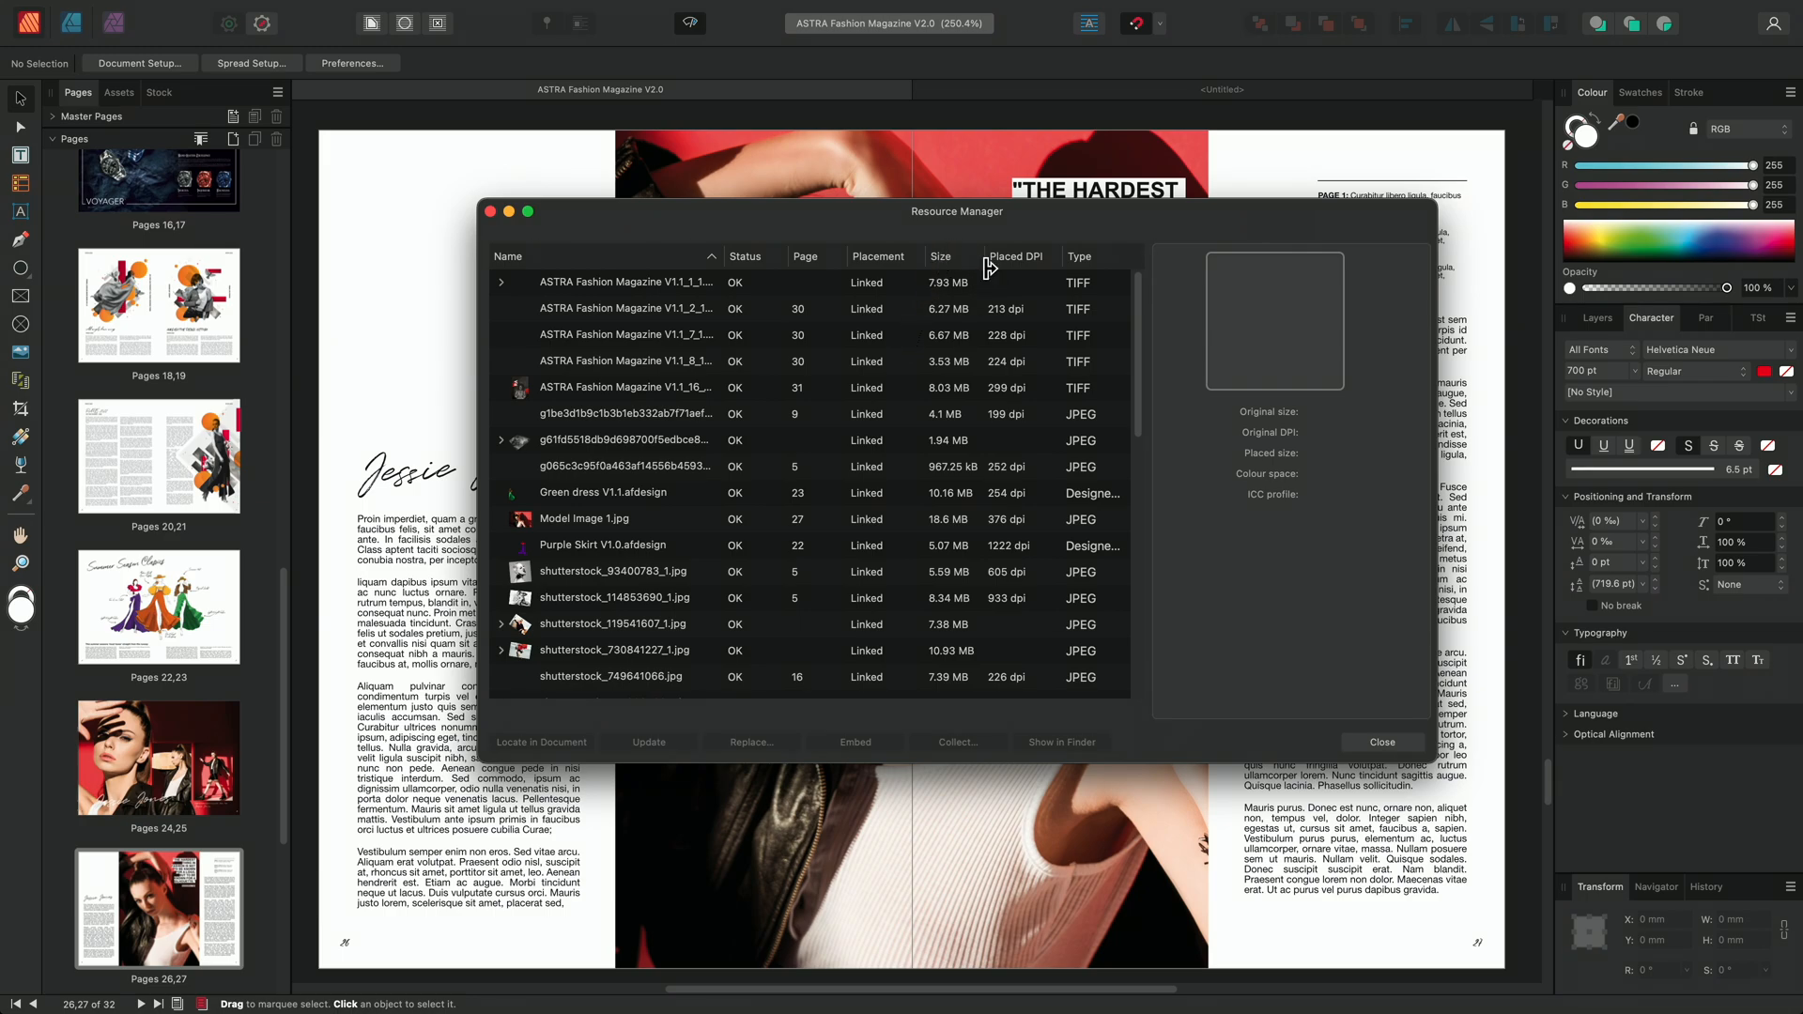
{"action": "mouse_move", "coordinate": [1122, 286]}
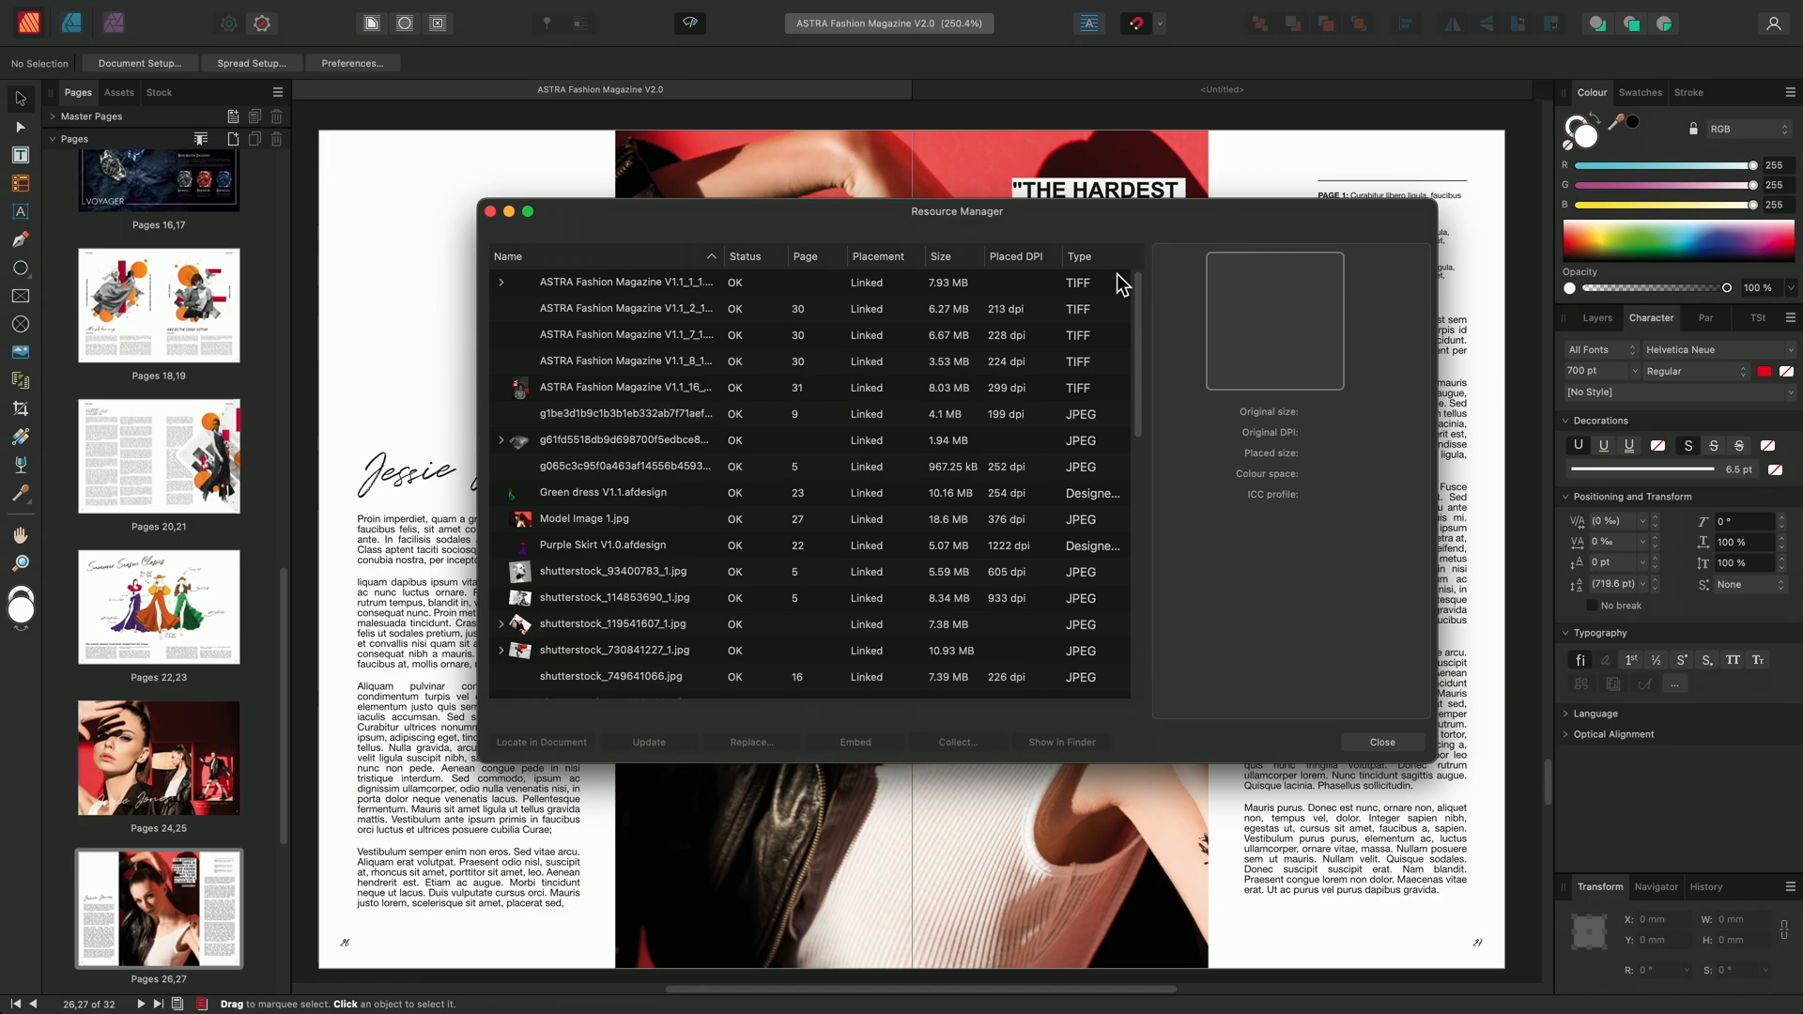
{"action": "mouse_move", "coordinate": [758, 360]}
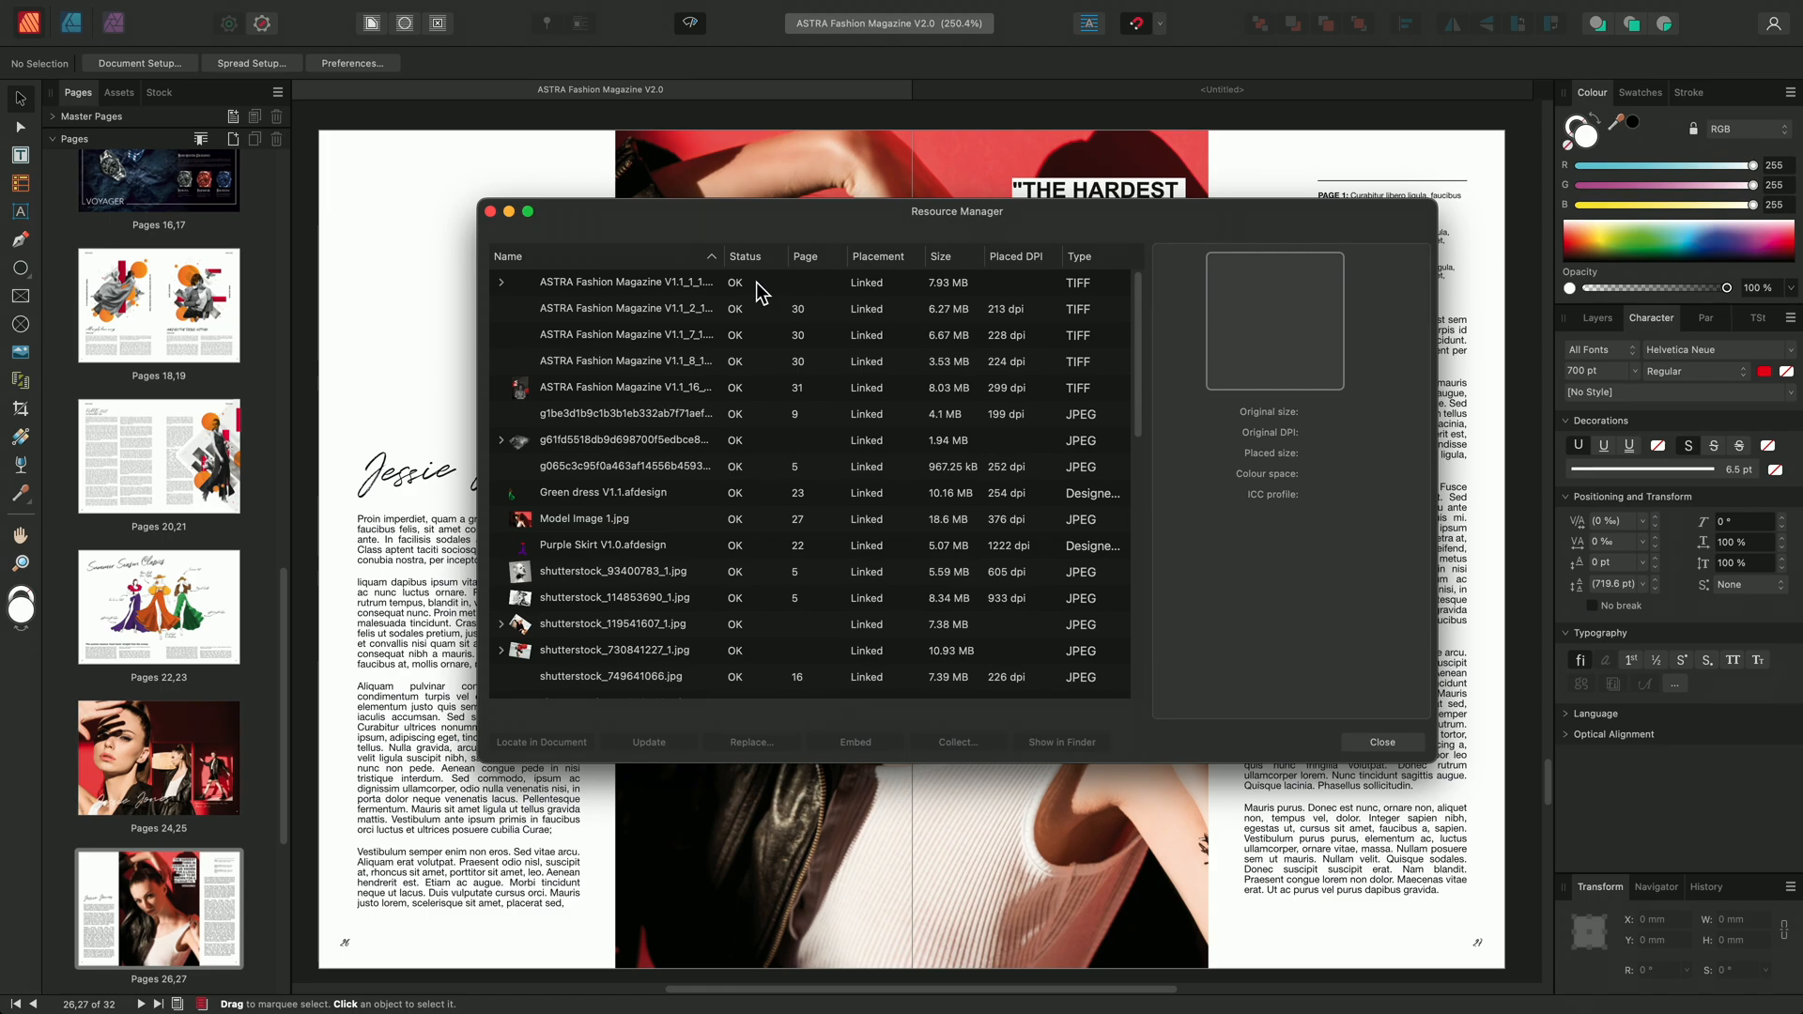
{"action": "mouse_move", "coordinate": [1144, 365]}
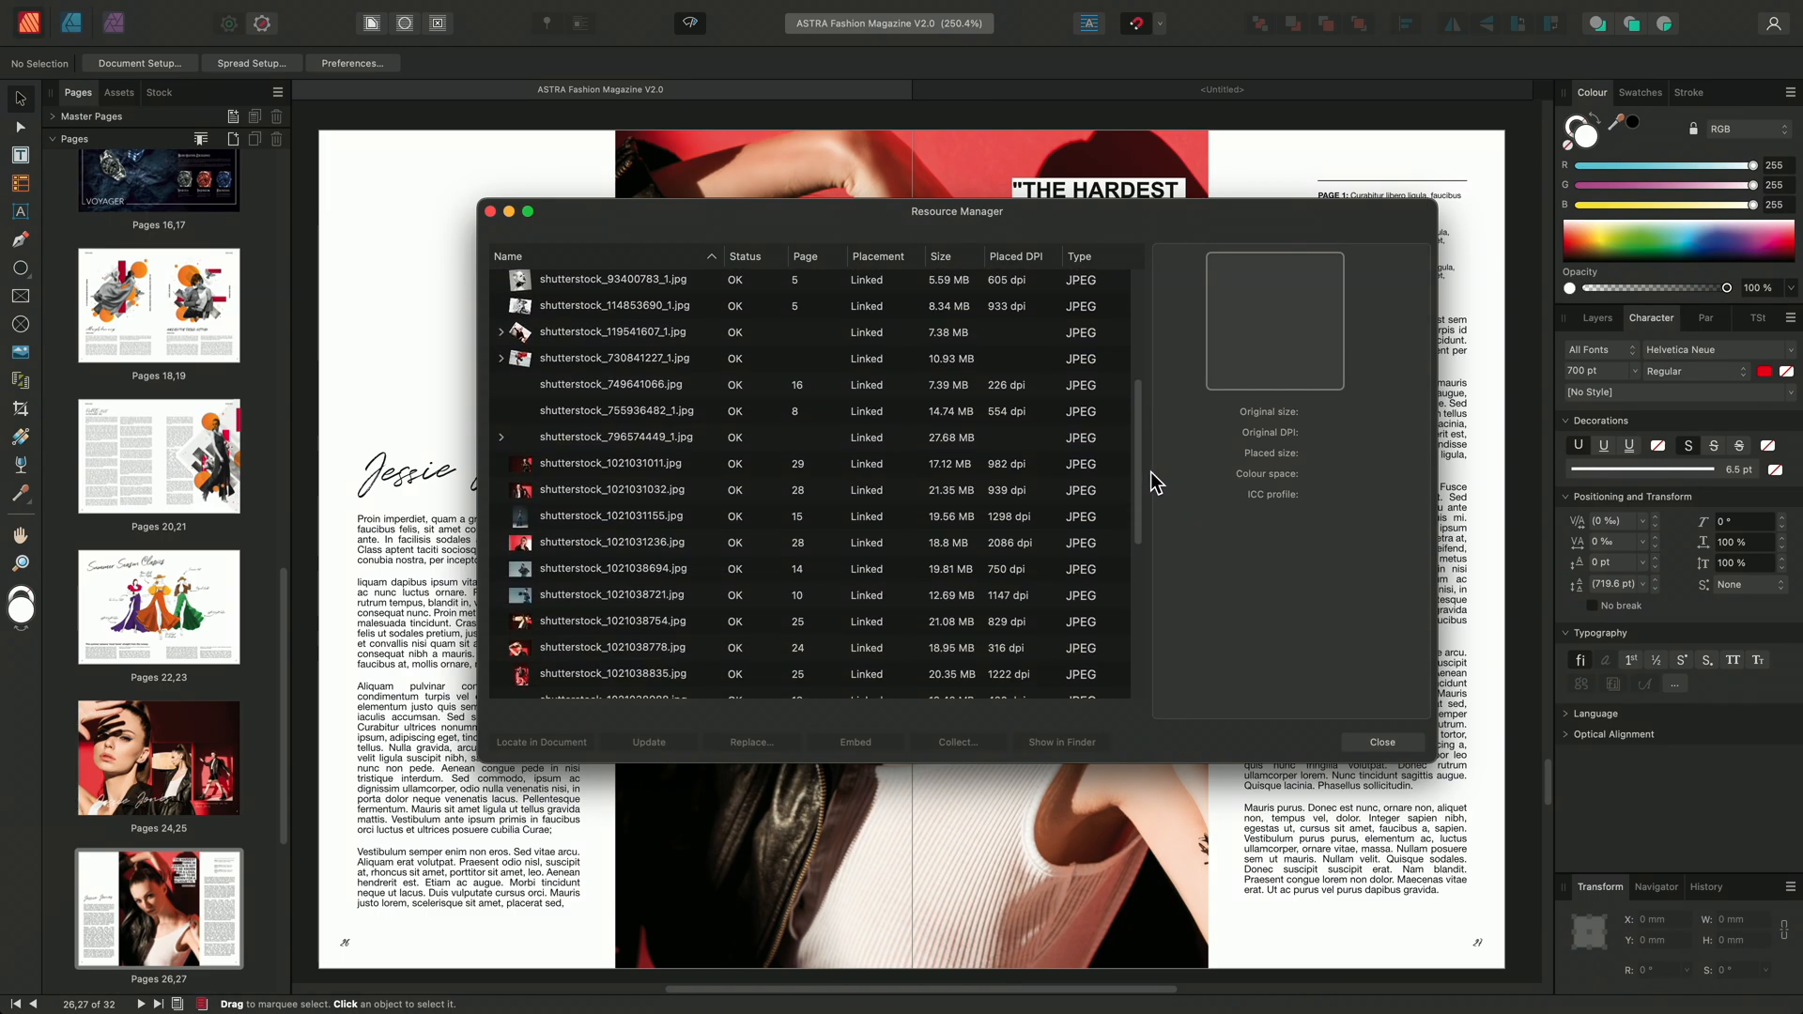
- Inspect Model Image 1.jpg's linked path in the Resource Manager, then switch to Finder
{"action": "scroll", "scroll_direction": "down", "scroll_amount": 3}
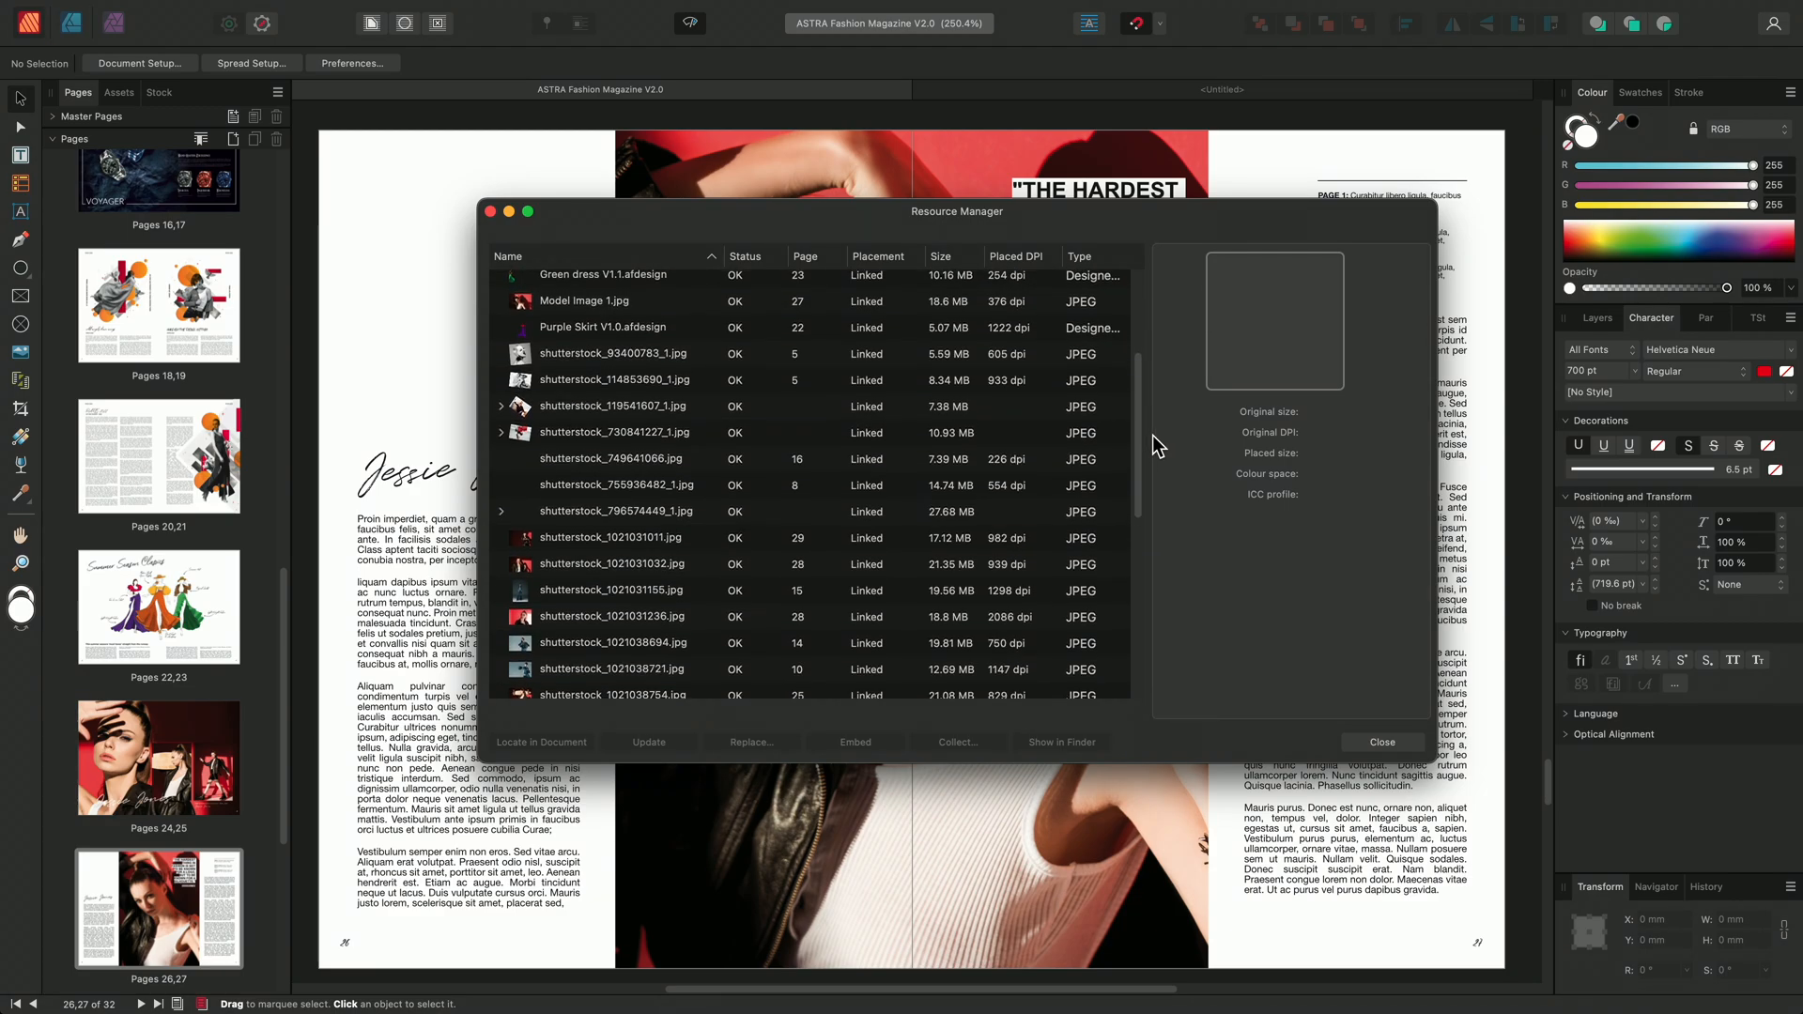
{"action": "left_click", "coordinate": [587, 302]}
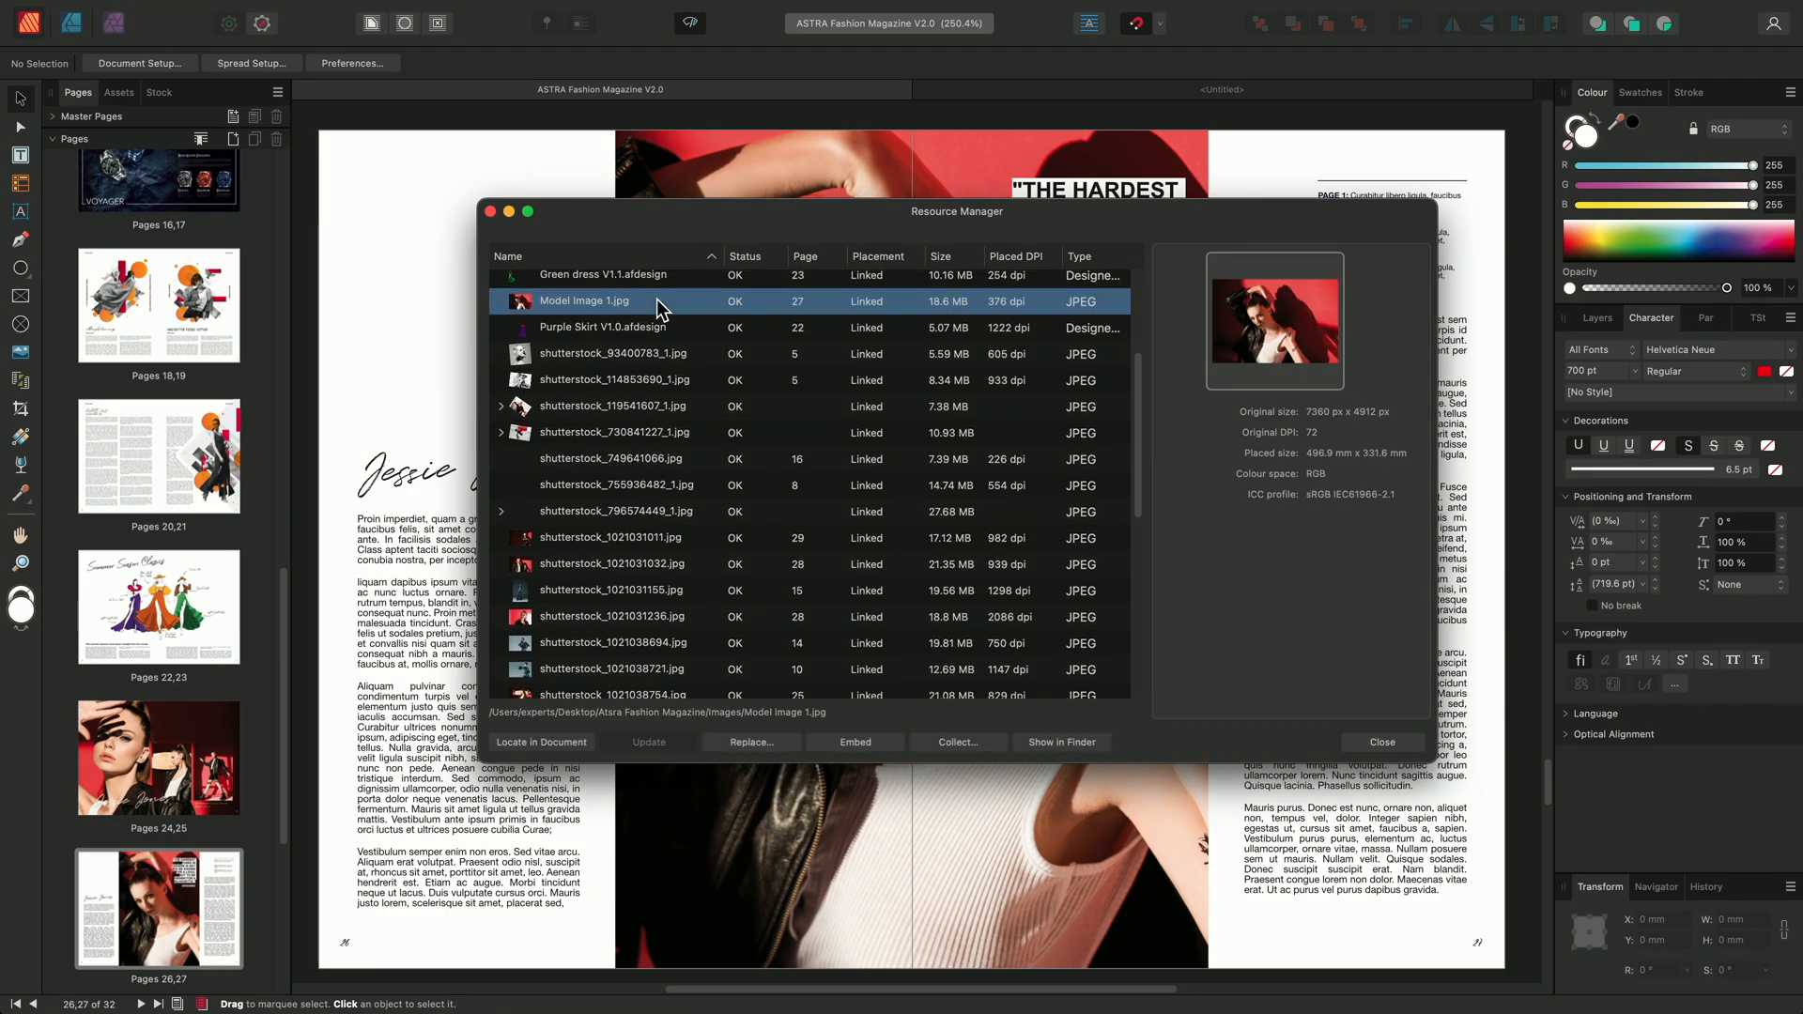
{"action": "key", "text": "cmd+tab"}
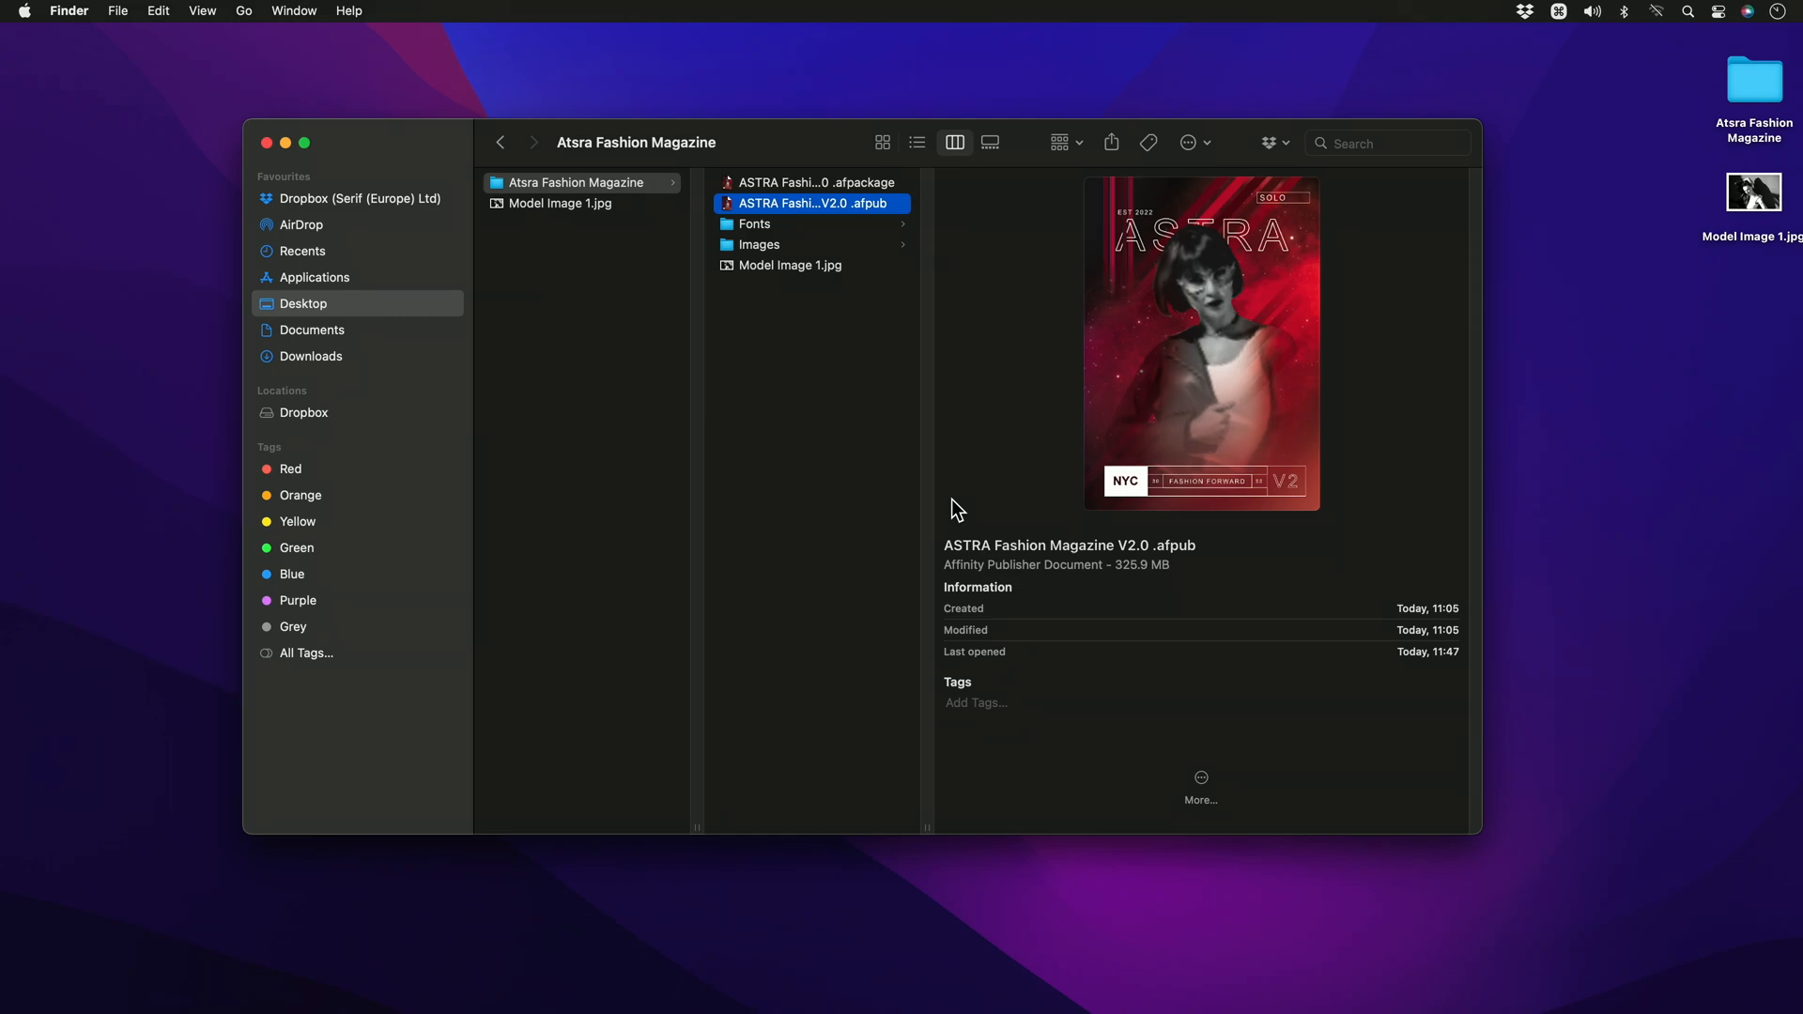
{"action": "mouse_move", "coordinate": [770, 375]}
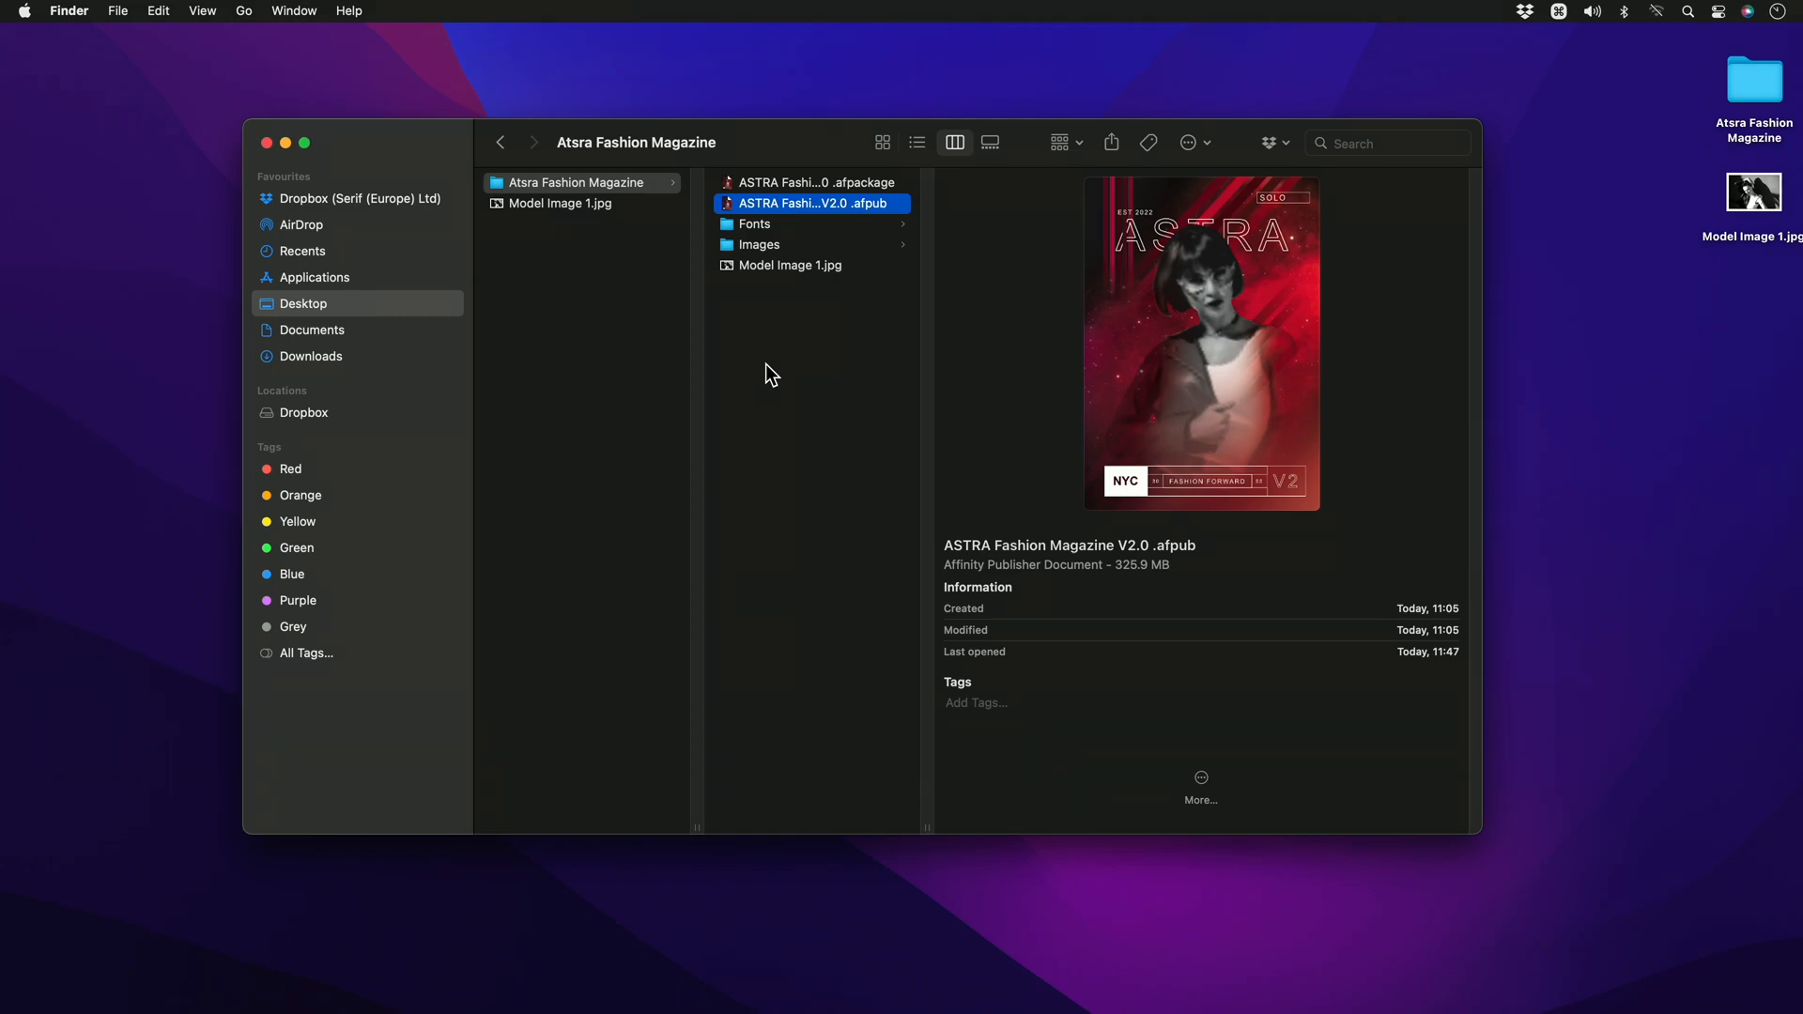
- Move the newer Model Image 1.jpg into the Images folder, replacing the old copy
{"action": "left_click", "coordinate": [790, 265]}
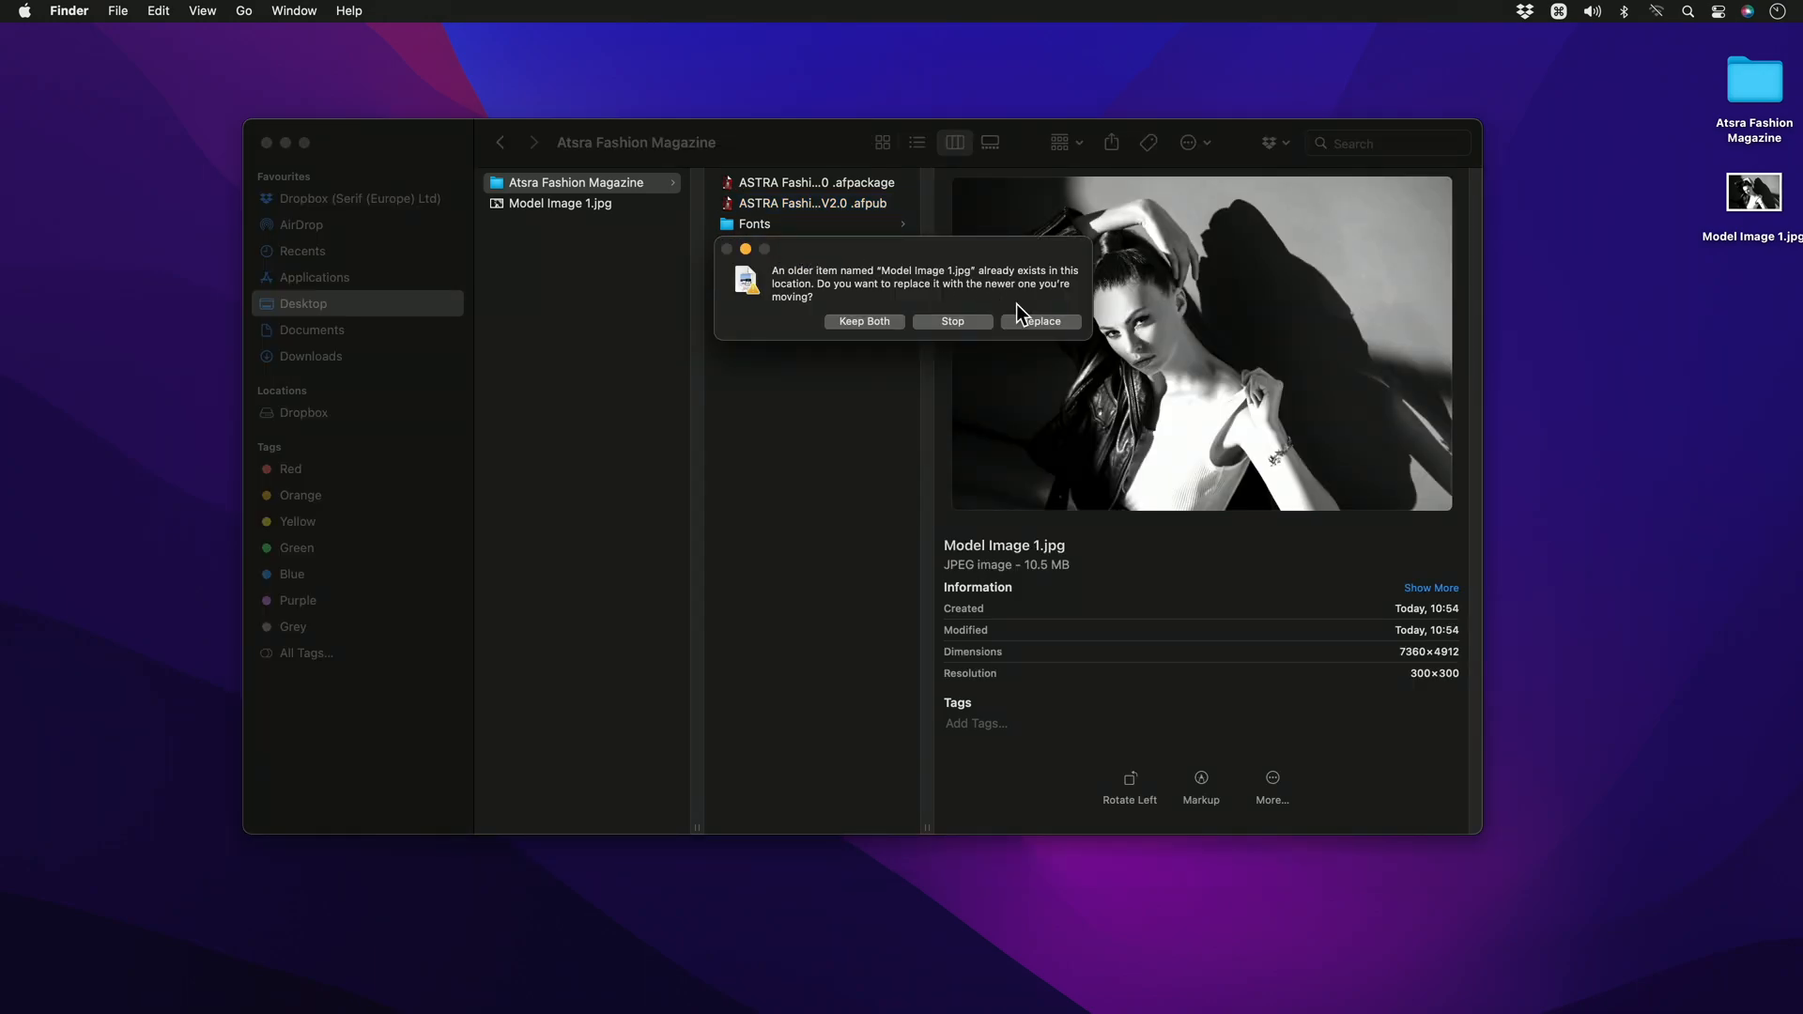
{"action": "left_click", "coordinate": [1039, 322]}
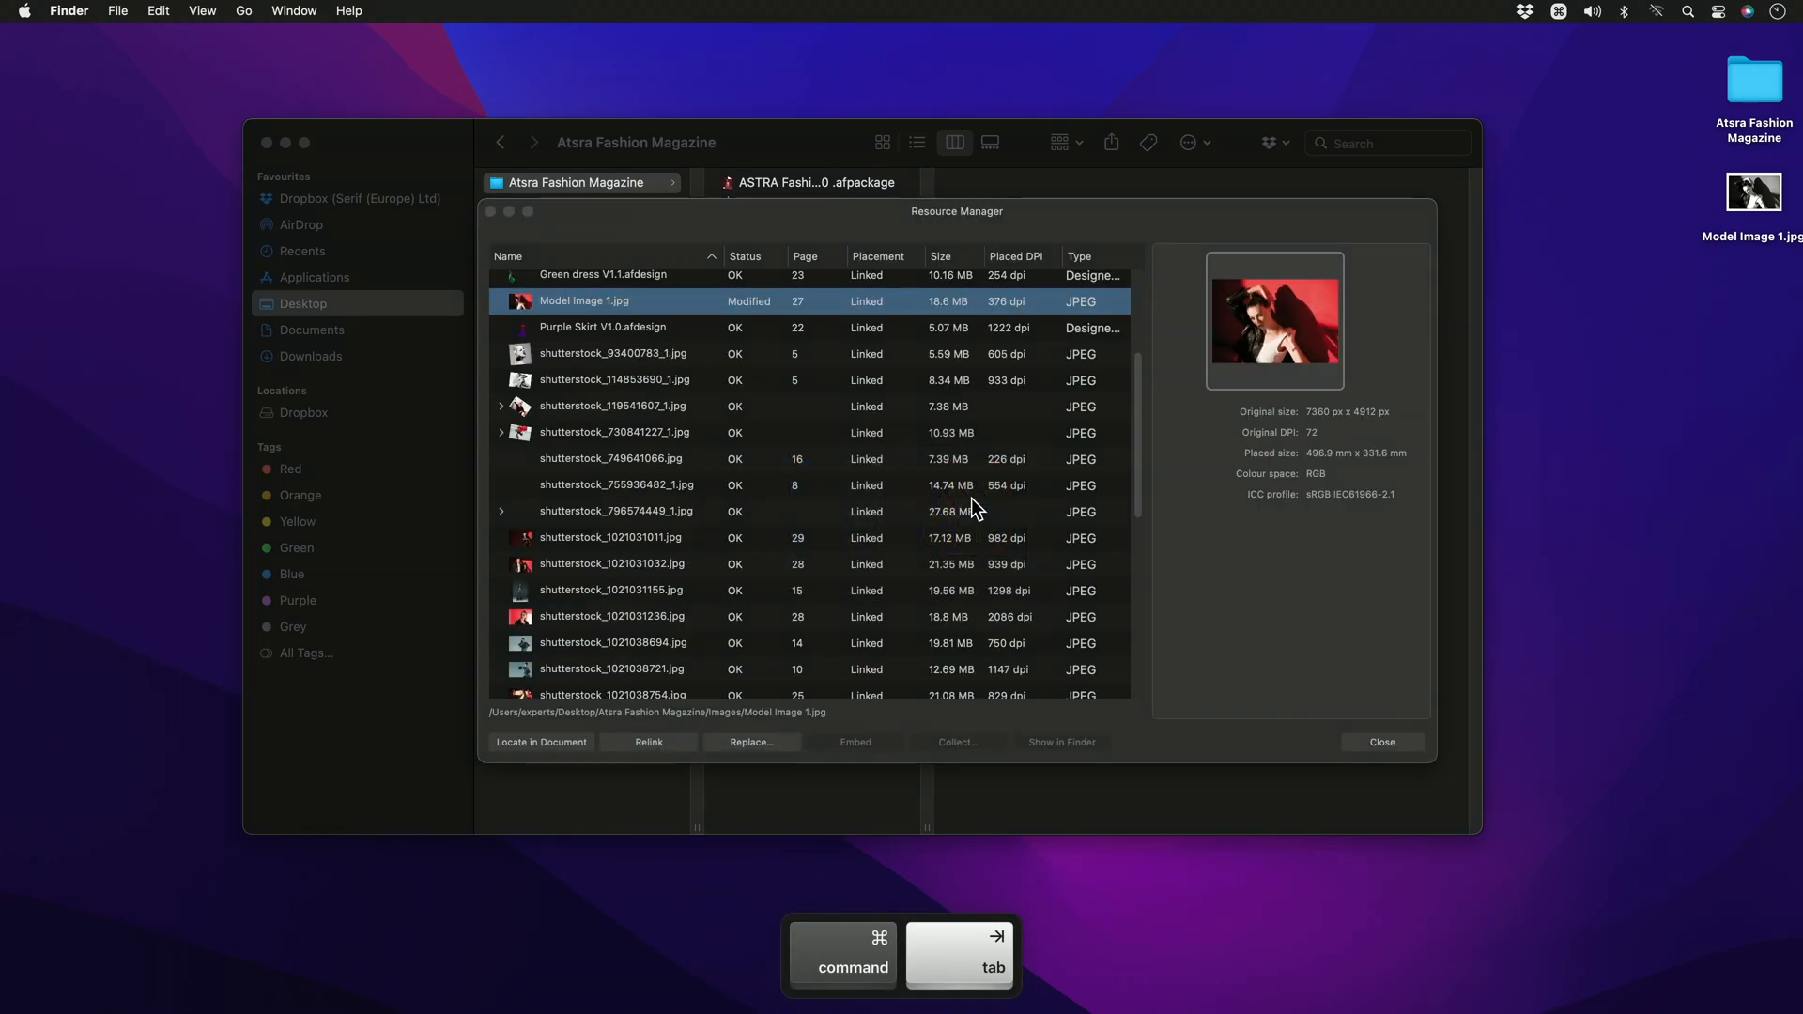
- Switch back to Affinity Publisher, where Model Image 1.jpg shows as Modified
{"action": "key", "text": "cmd+tab"}
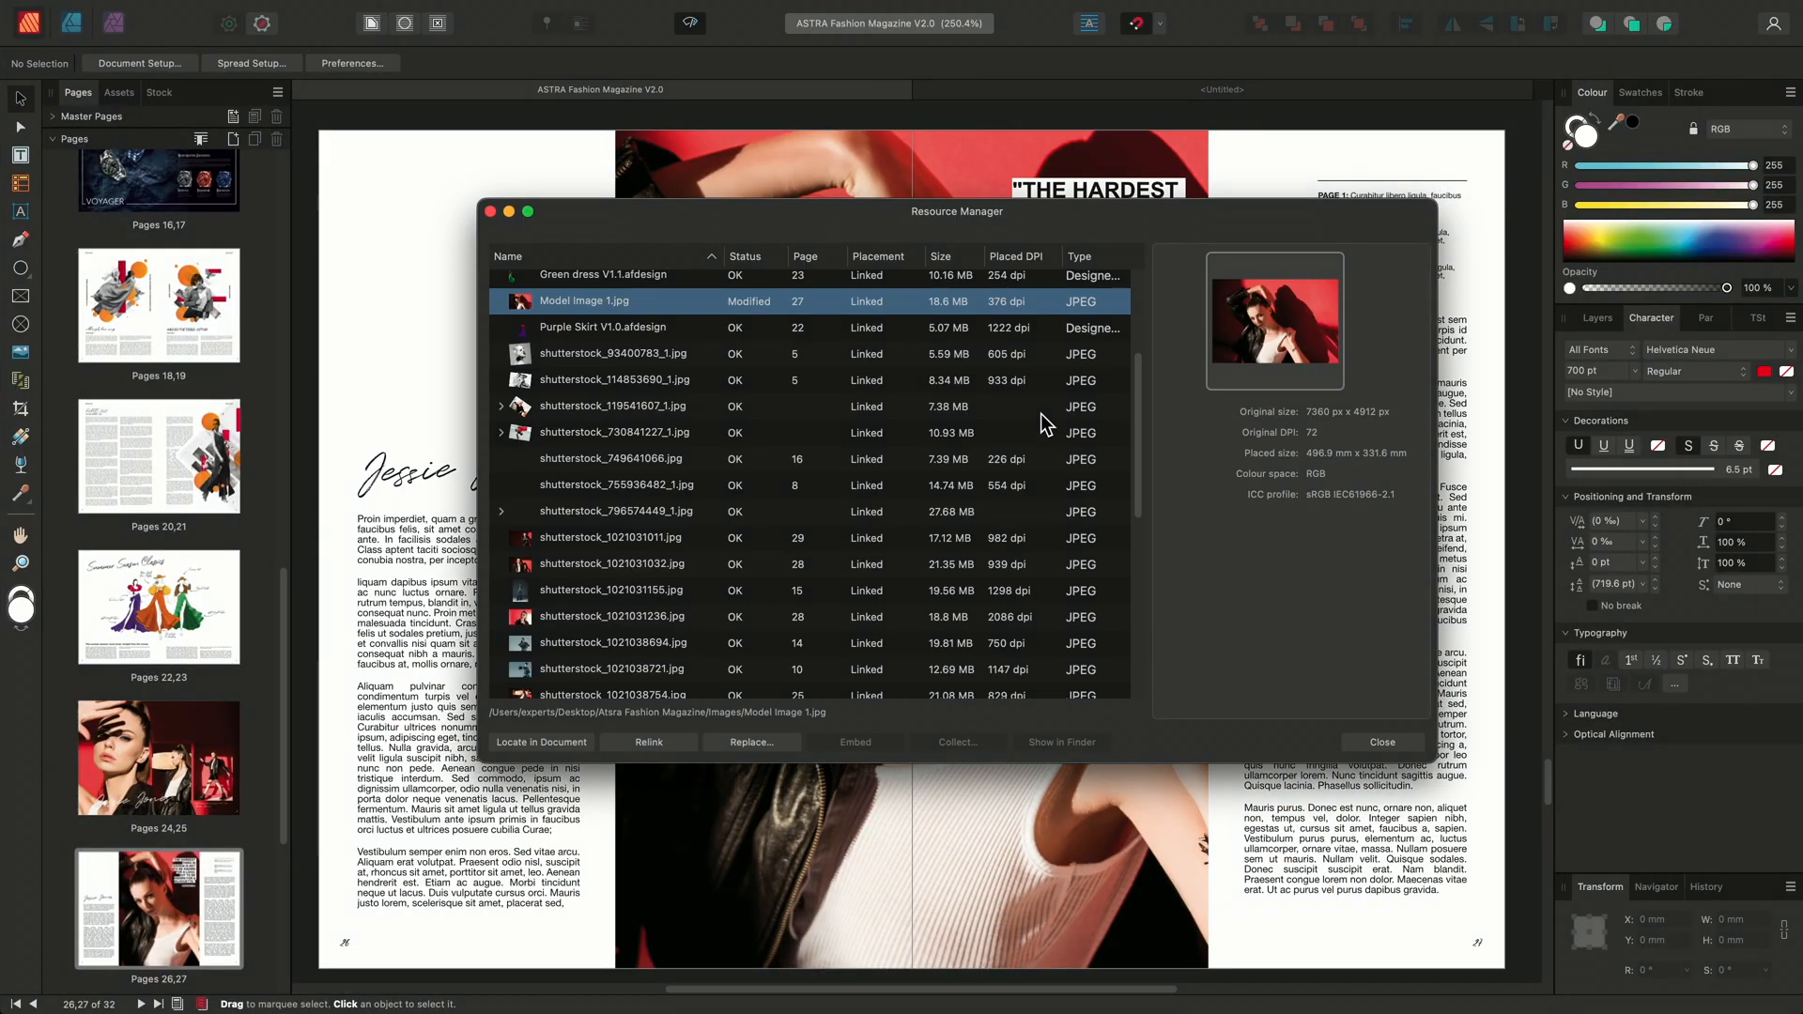
{"action": "mouse_move", "coordinate": [777, 314]}
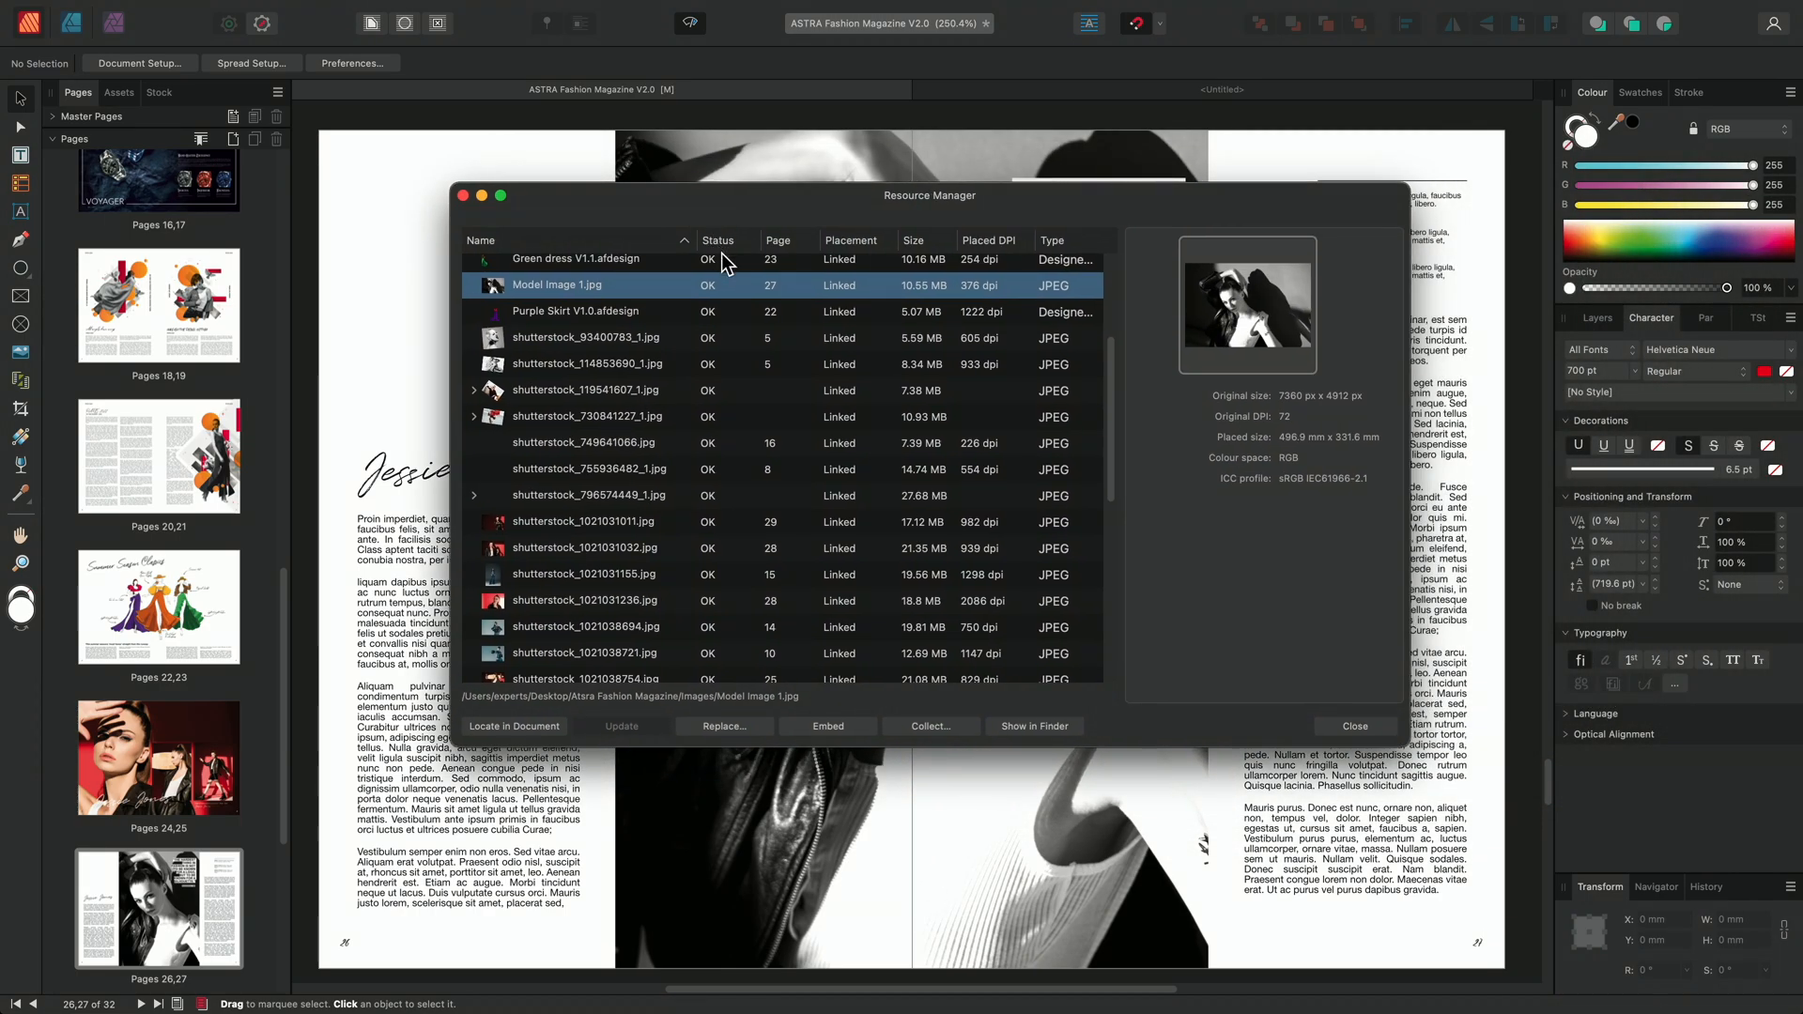
{"action": "mouse_move", "coordinate": [741, 294]}
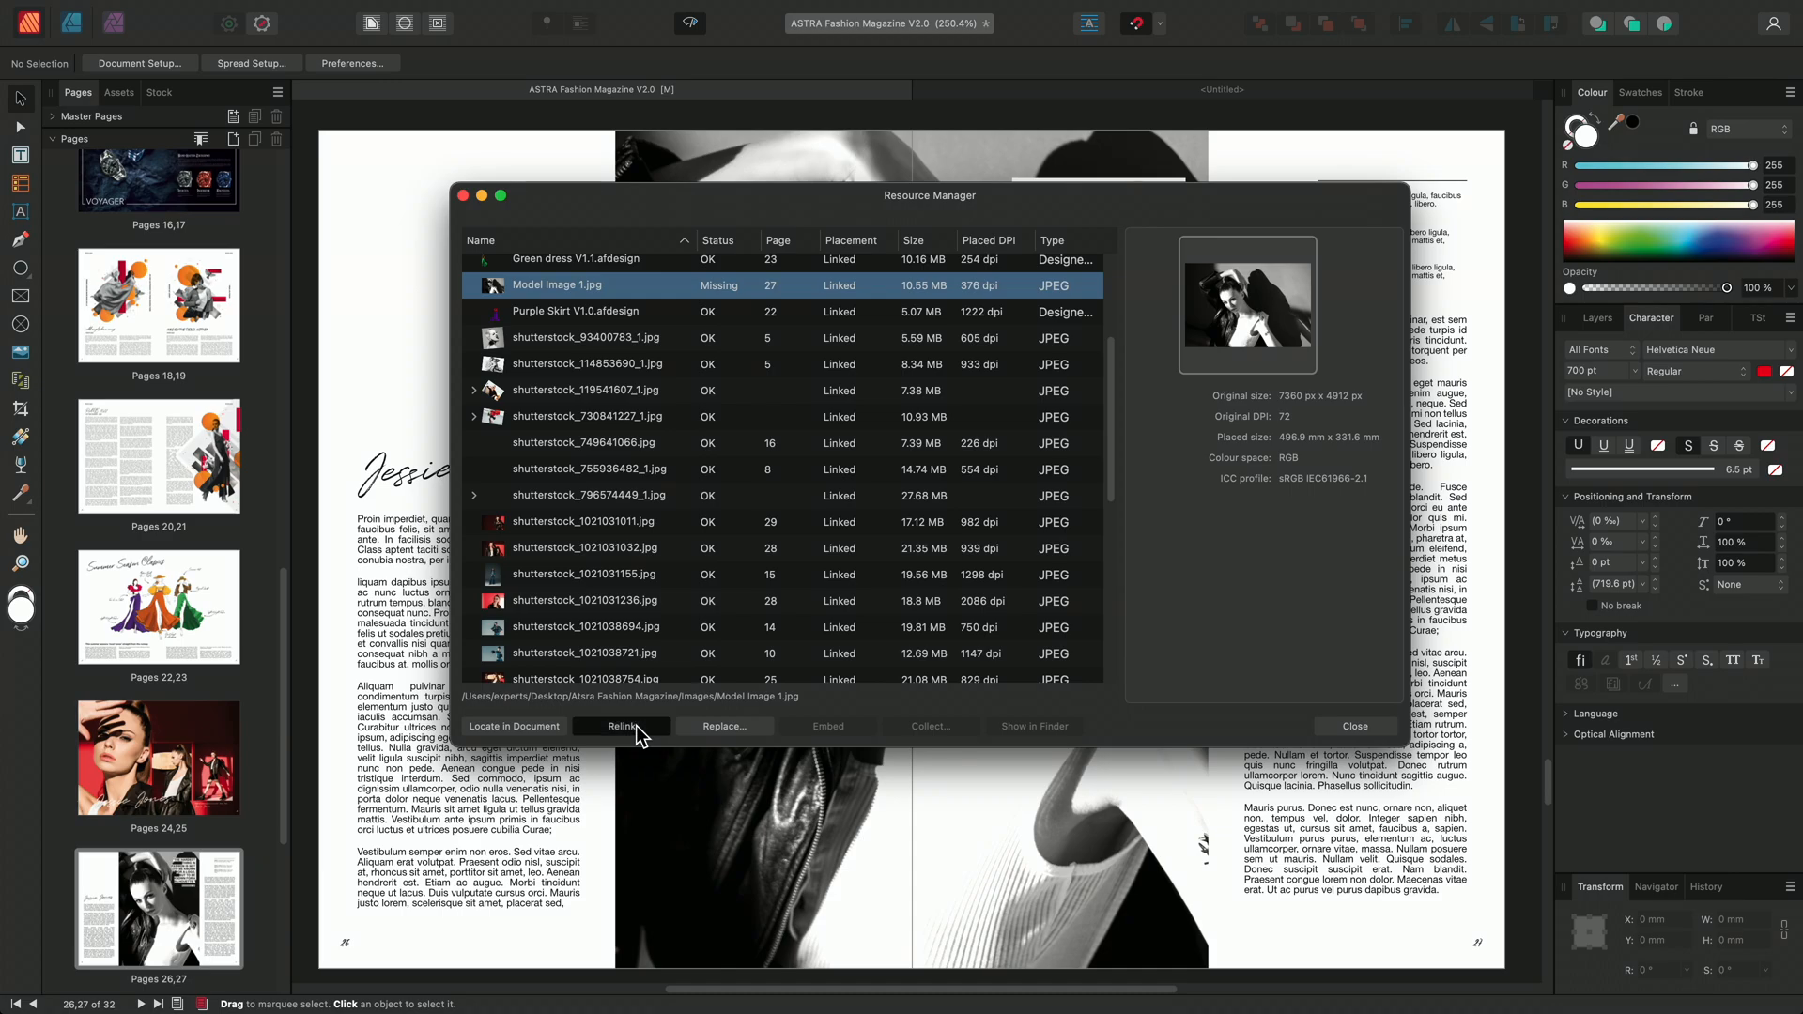
- Relink Model Image 1.jpg, moving the Resource Manager aside to check the page
{"action": "left_click", "coordinate": [622, 726]}
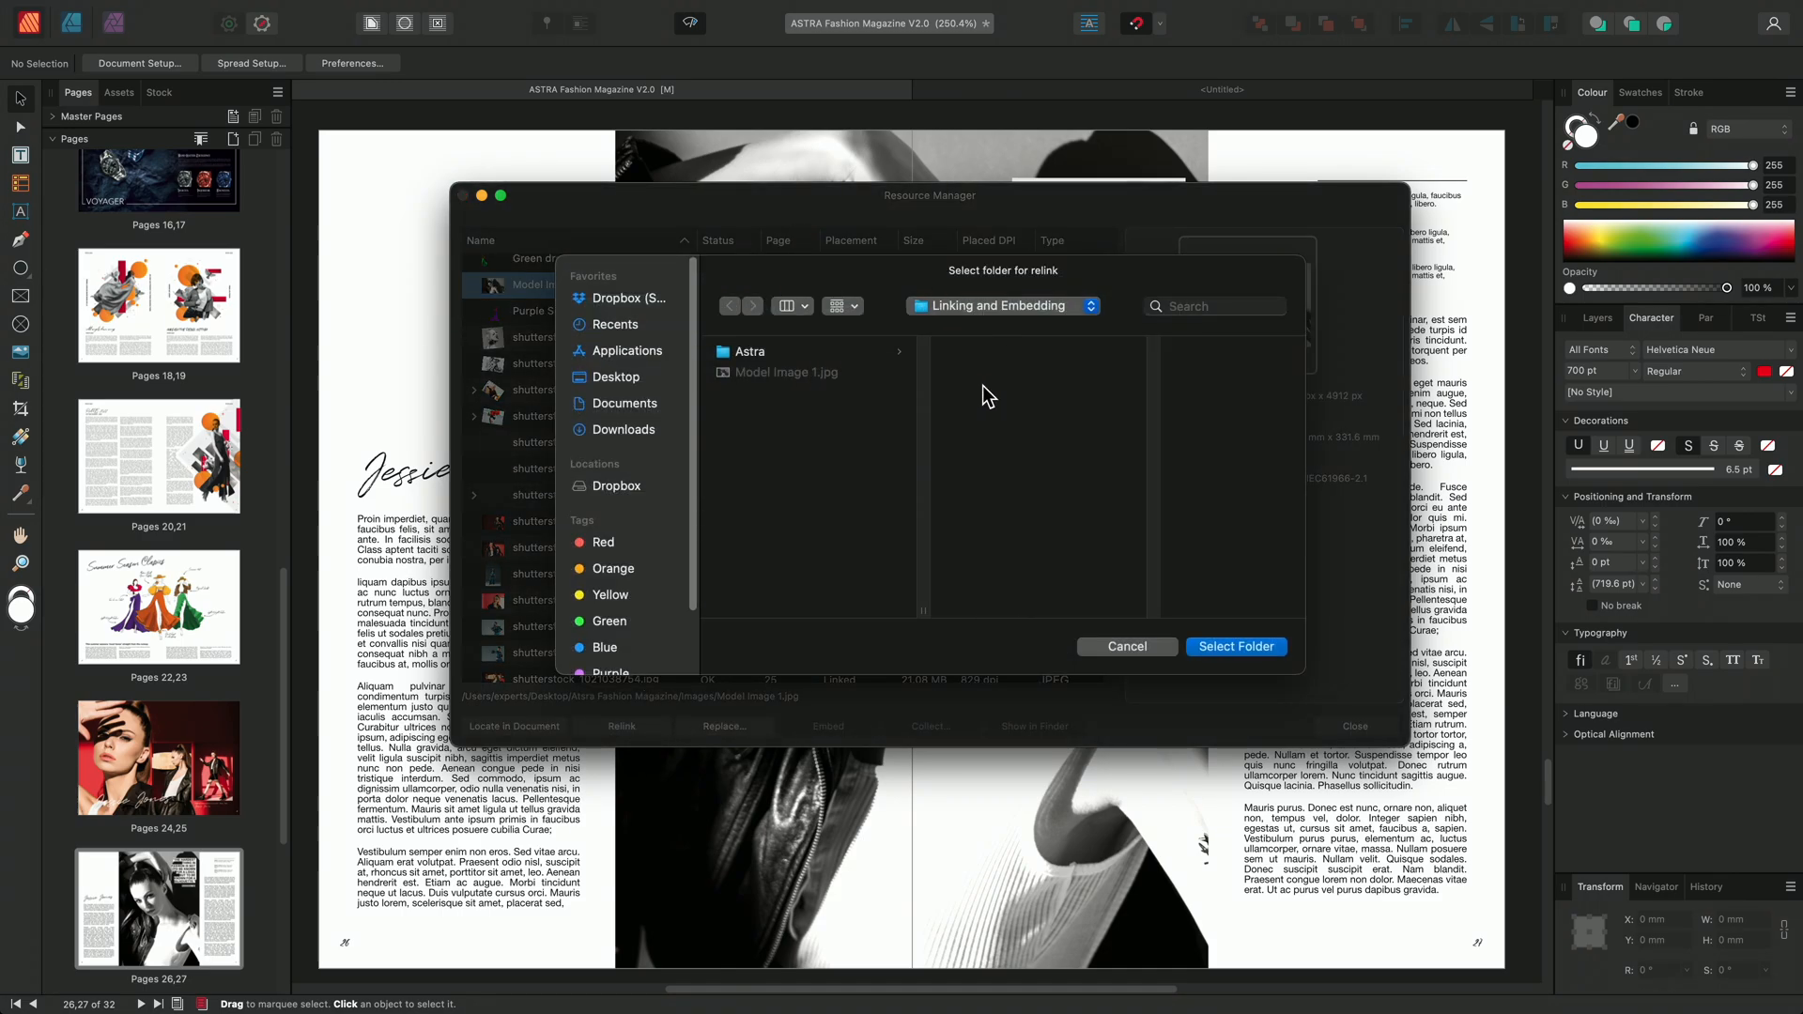
{"action": "mouse_move", "coordinate": [1251, 660]}
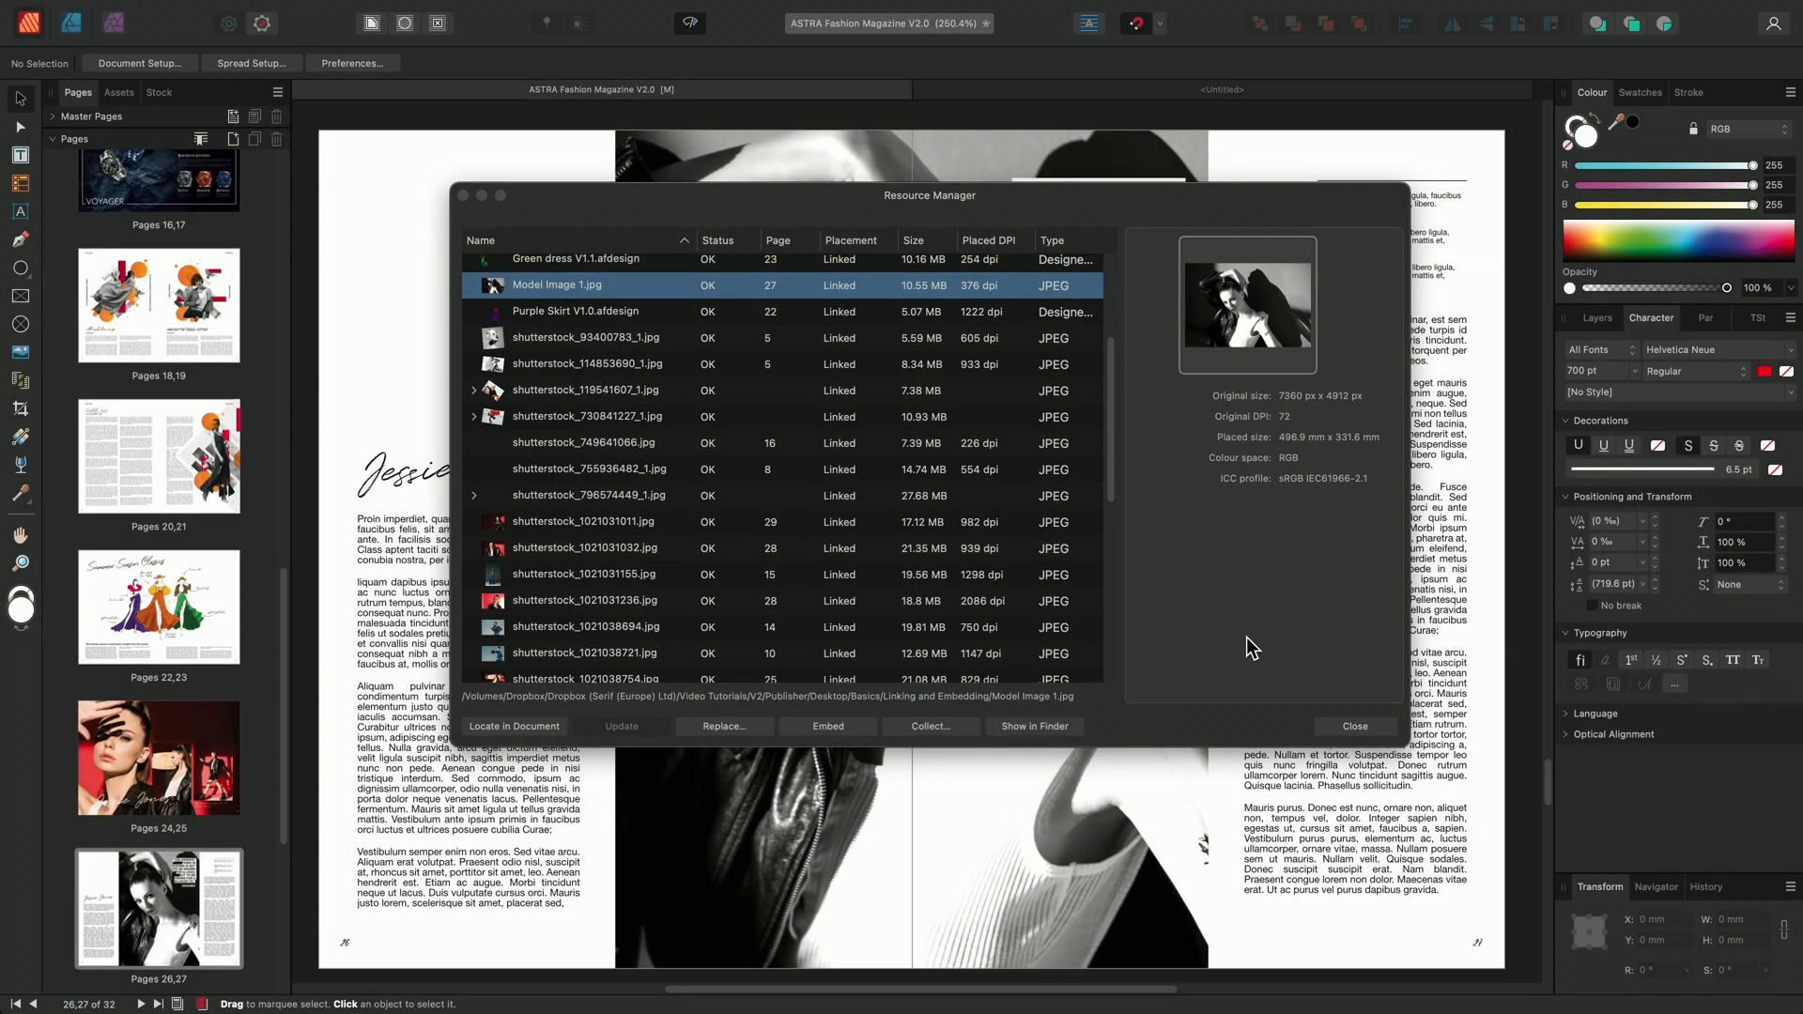
{"action": "left_click_drag", "start_coordinate": [929, 194], "coordinate": [1177, 165]}
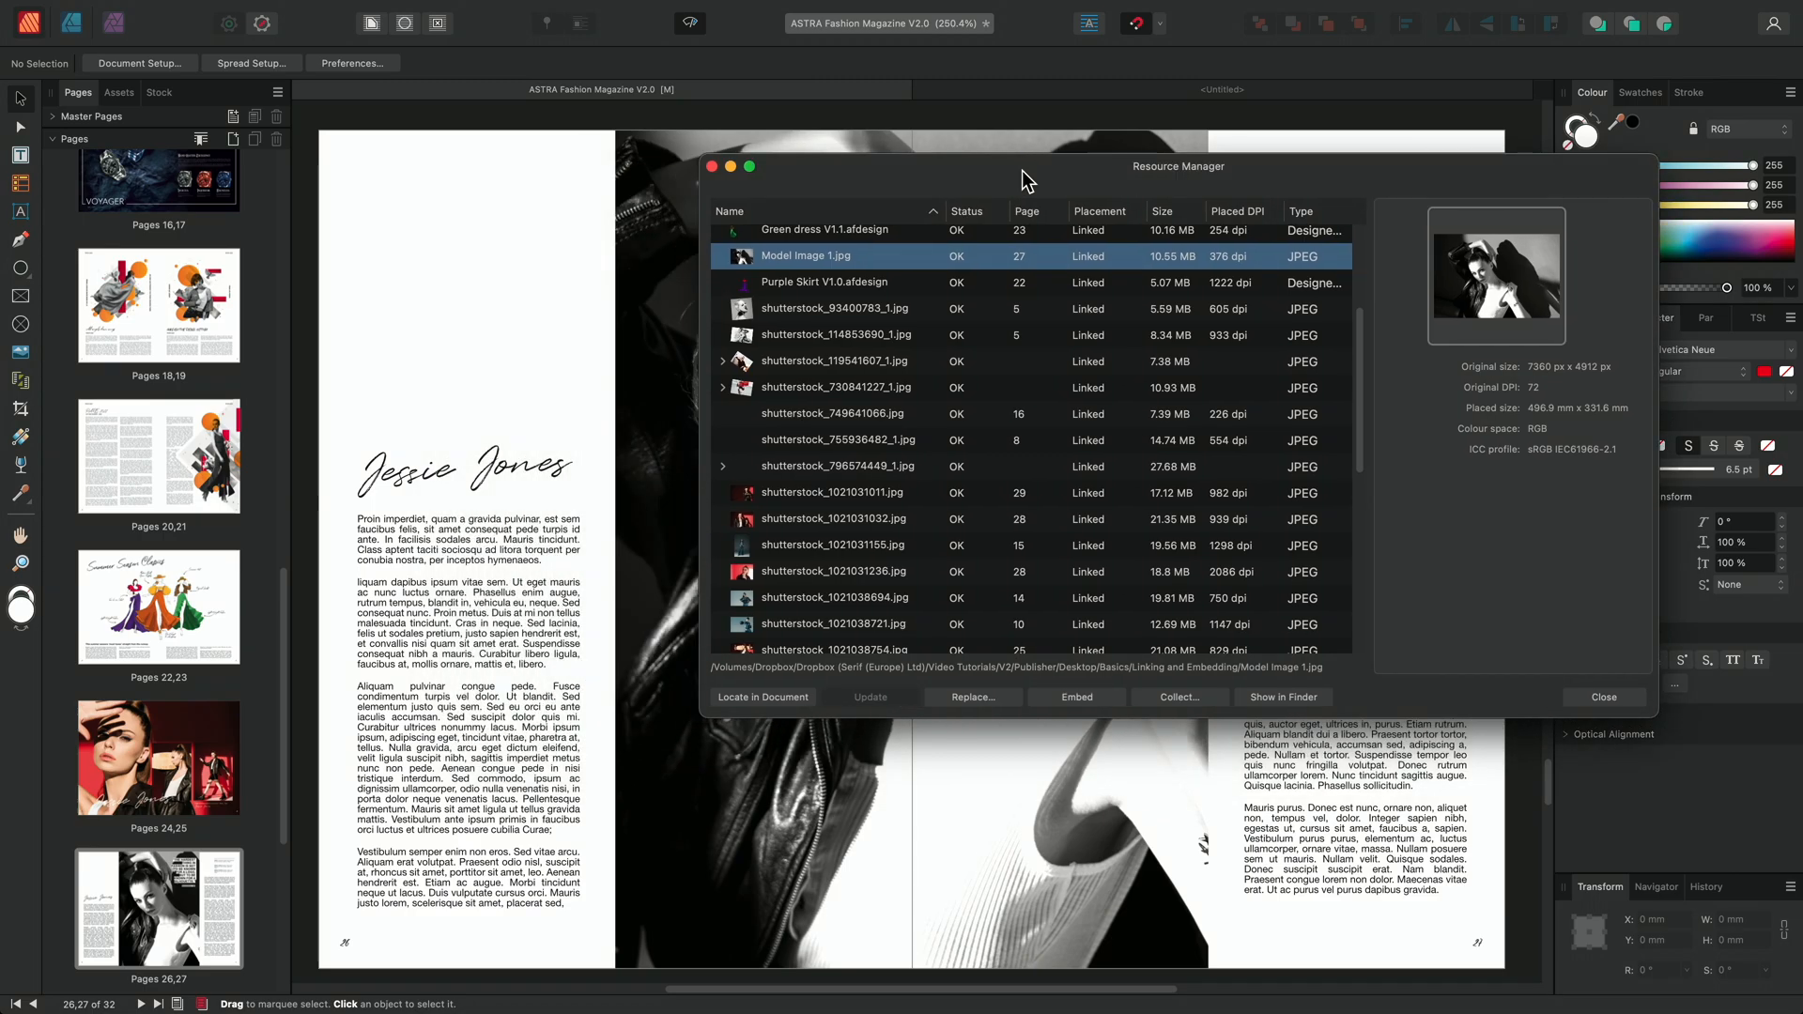
{"action": "left_click_drag", "start_coordinate": [1024, 178], "coordinate": [736, 174]}
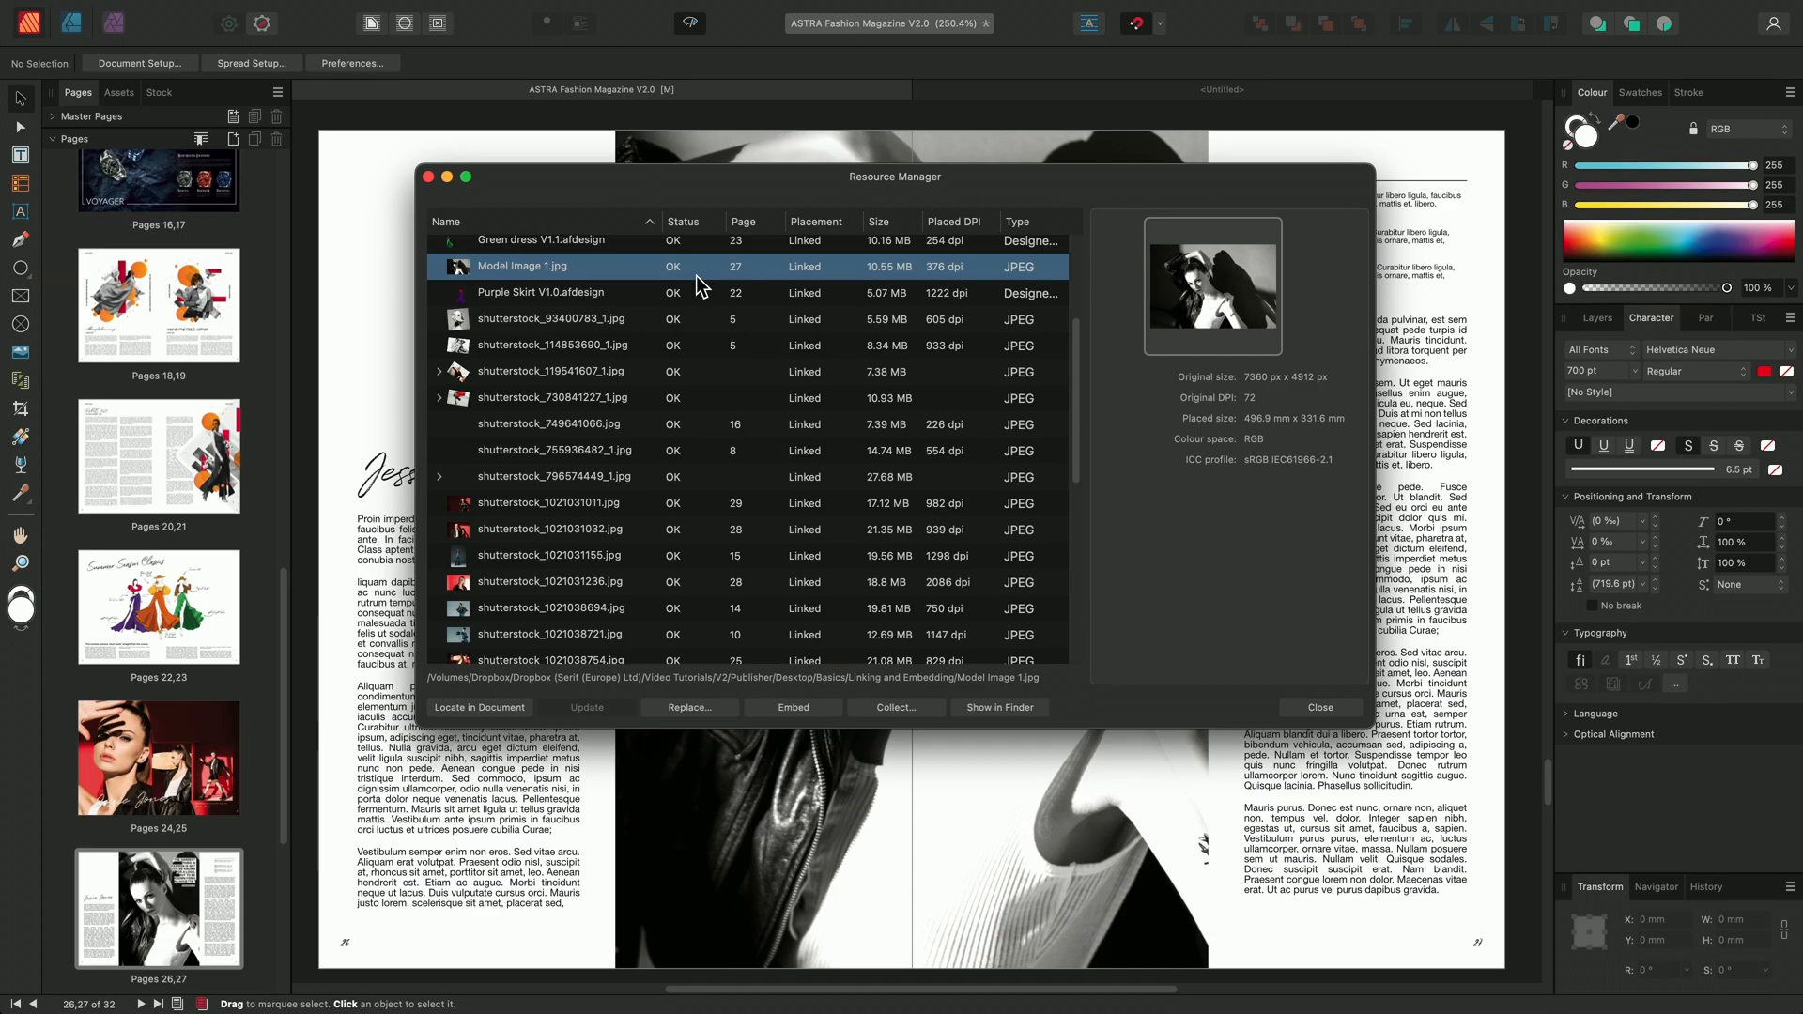
{"action": "mouse_move", "coordinate": [696, 282]}
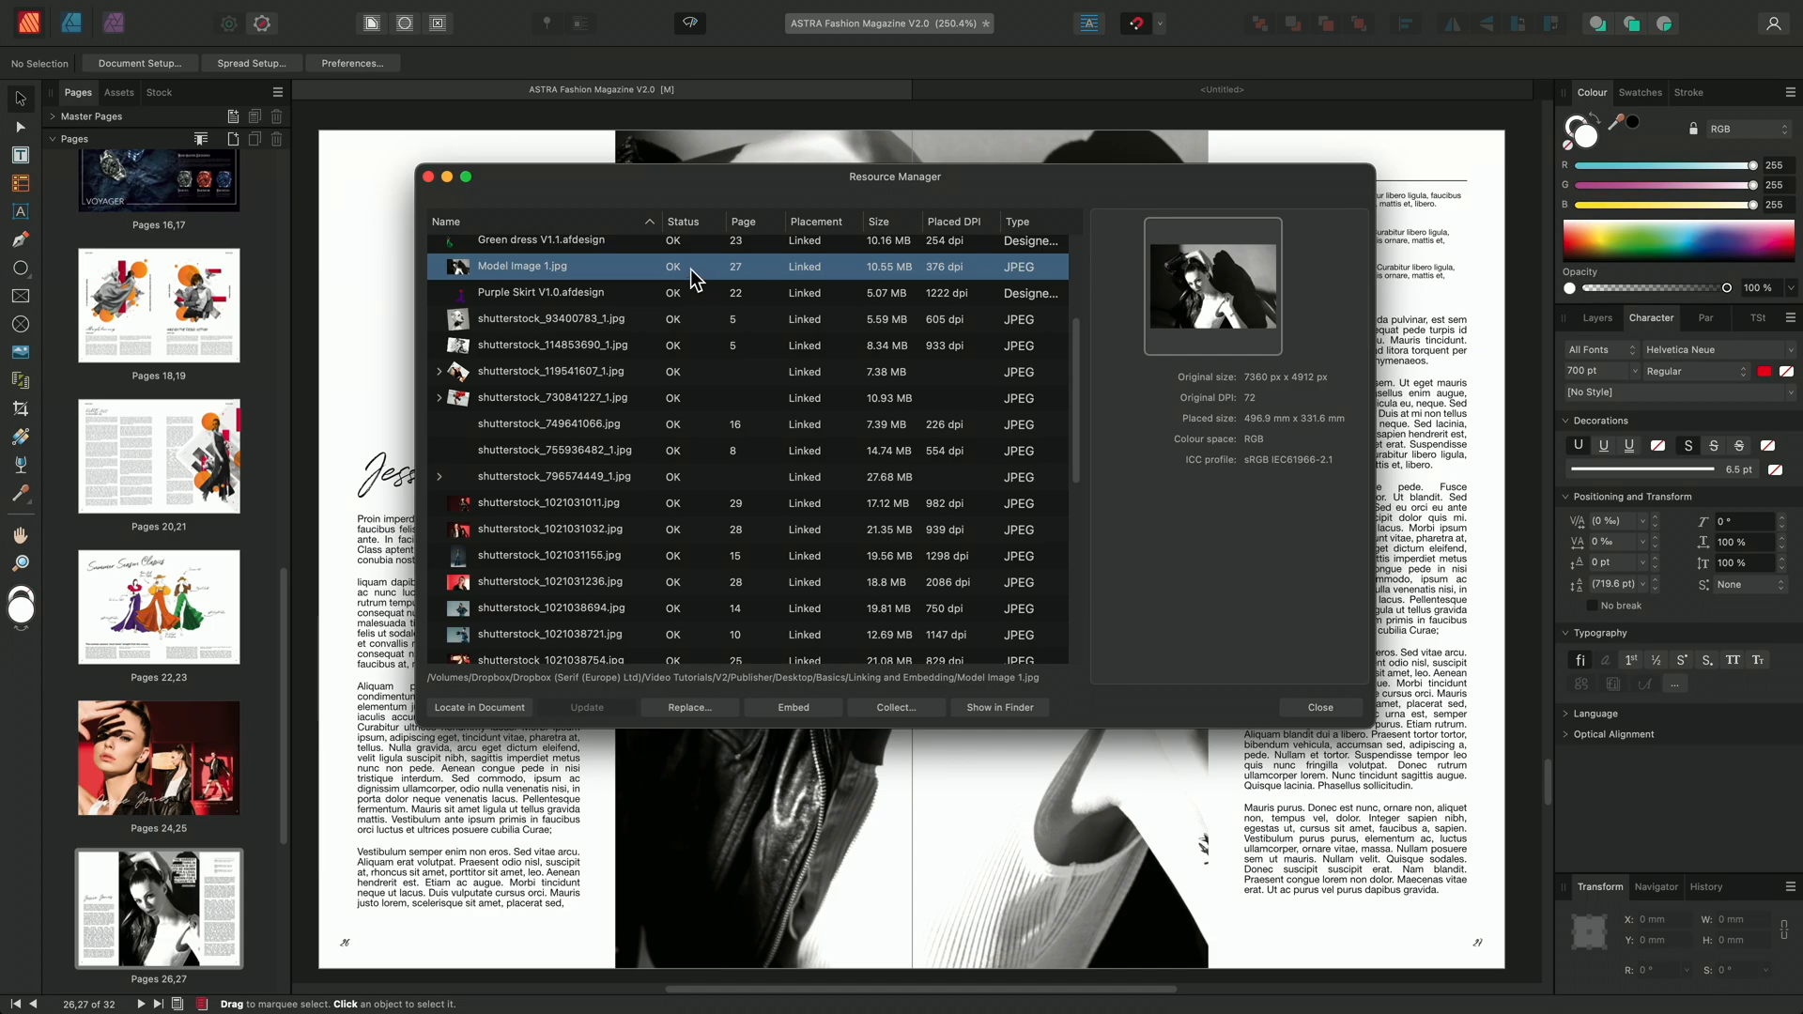
{"action": "mouse_move", "coordinate": [584, 269]}
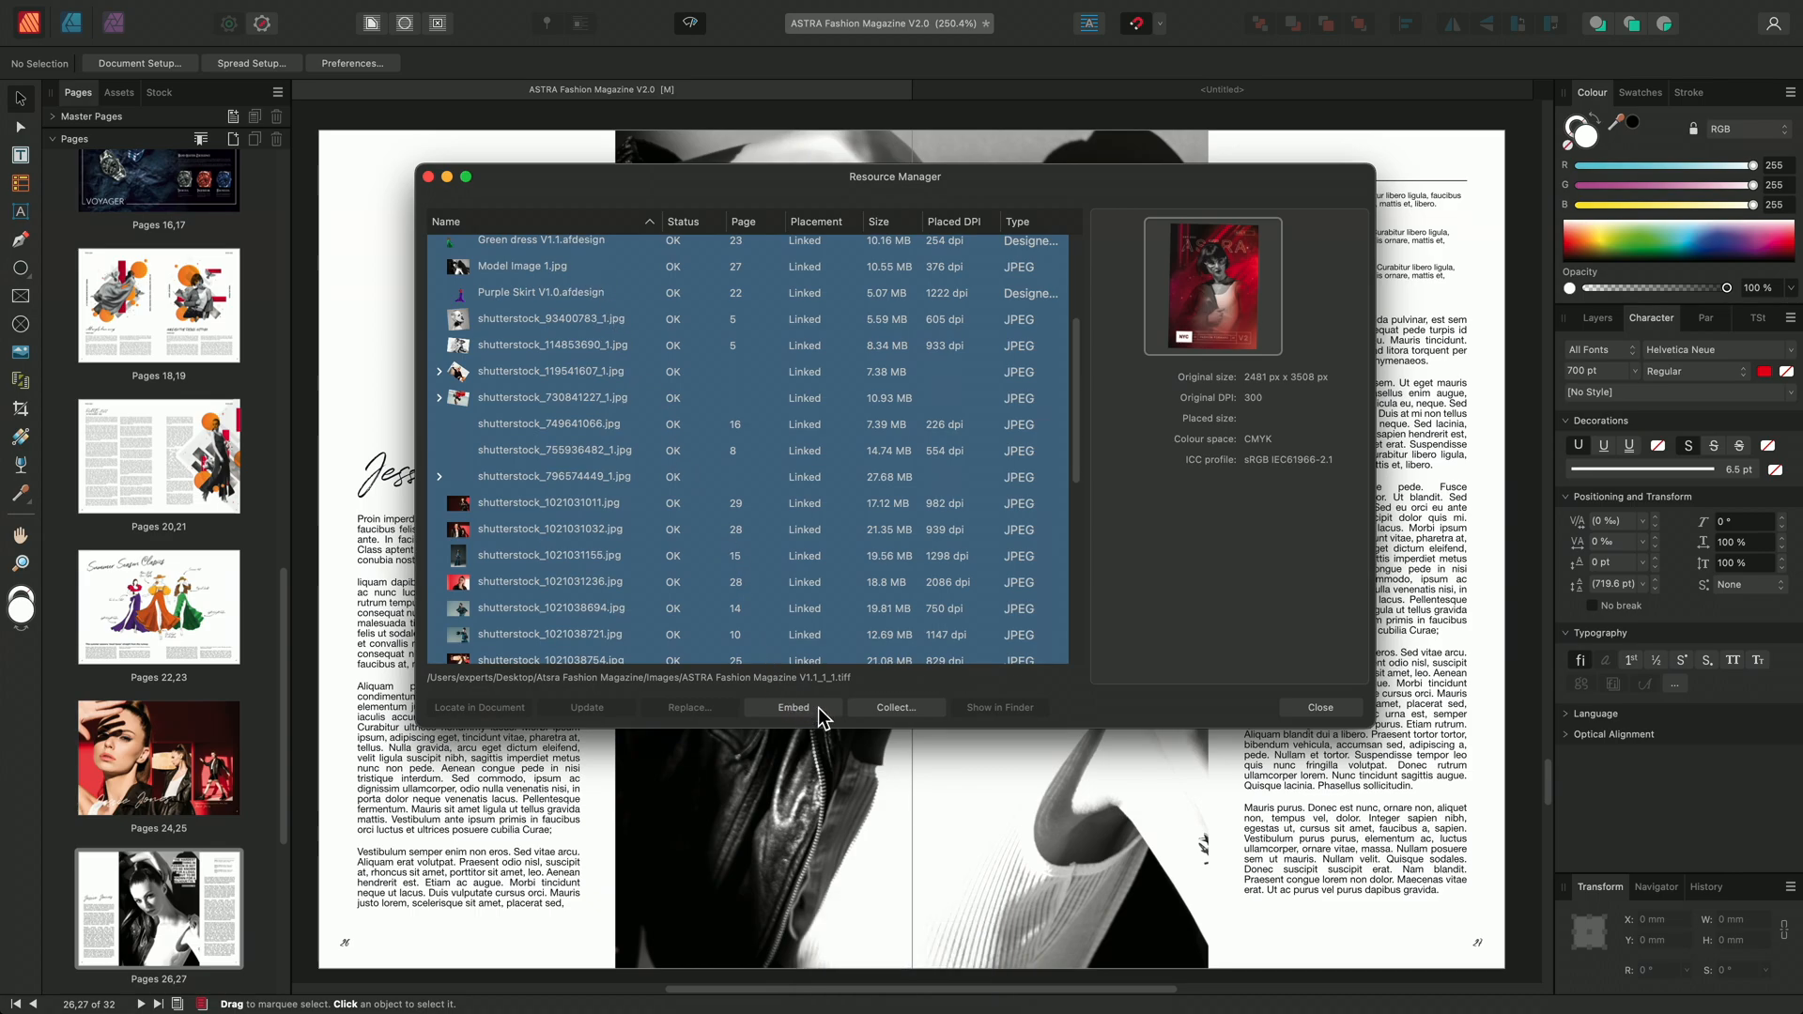
- Embed all selected resources and scroll the list to confirm each shows Embedded
{"action": "left_click", "coordinate": [794, 707]}
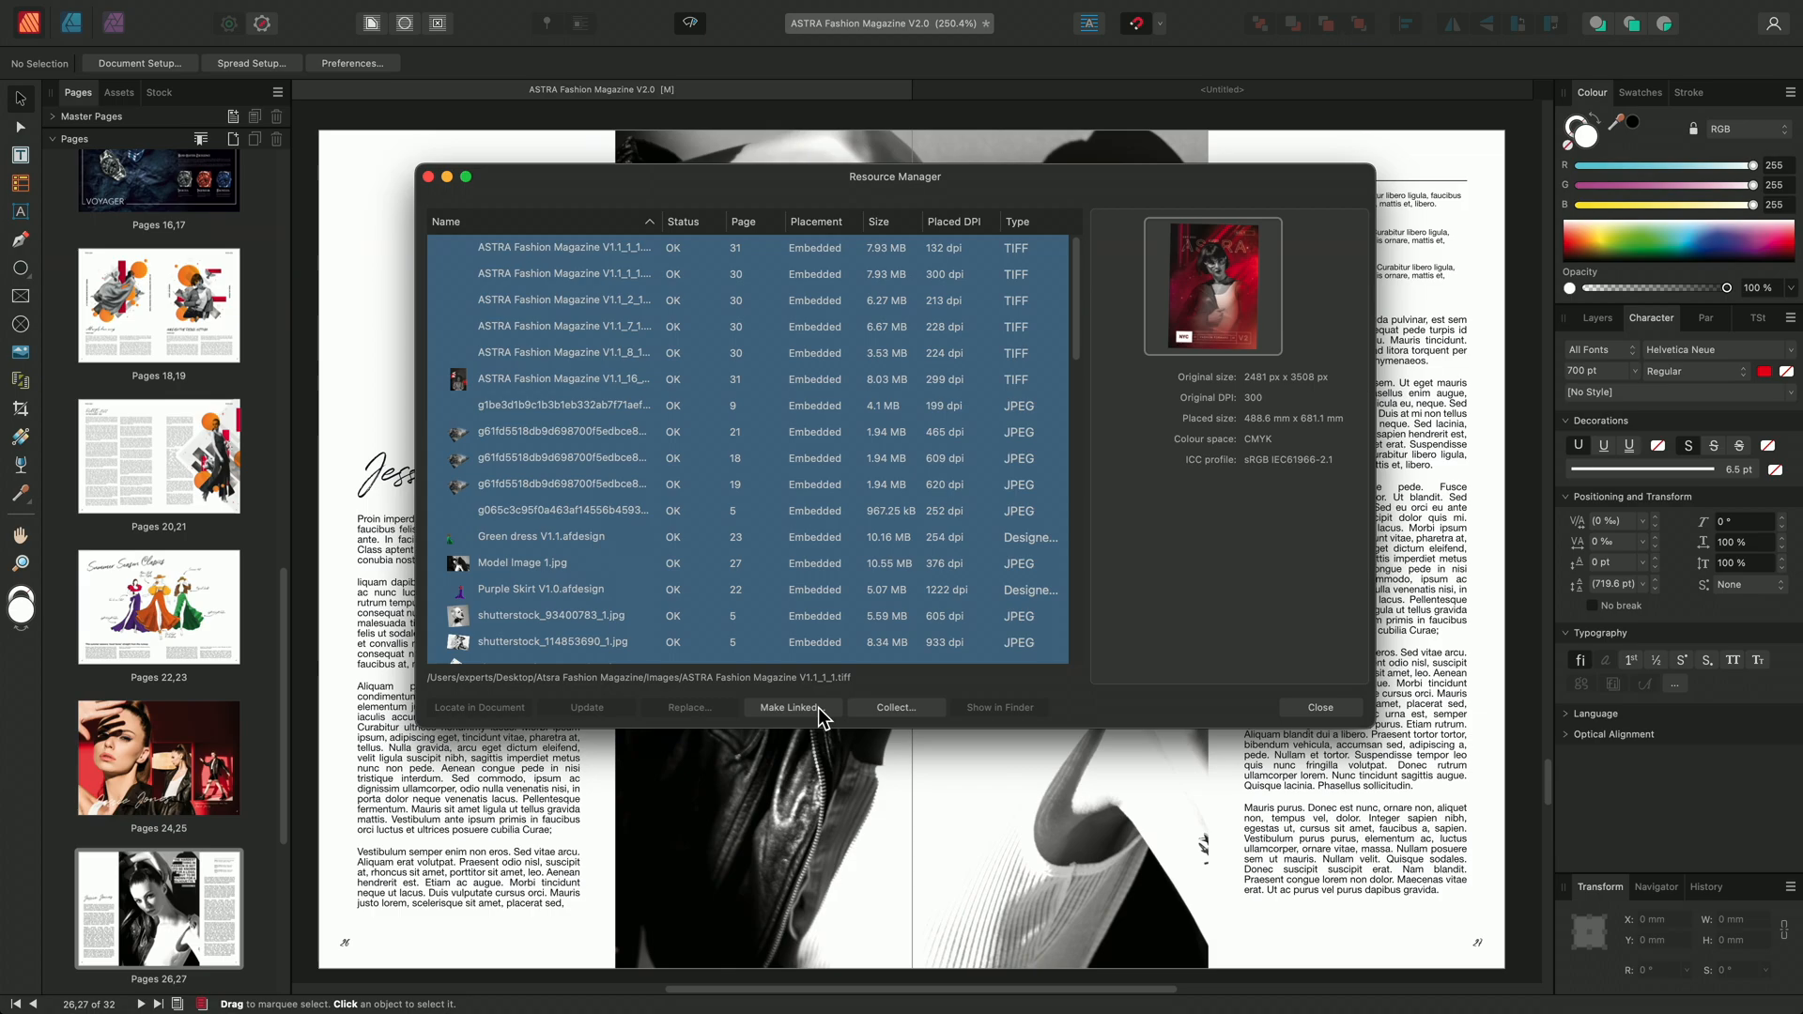
{"action": "scroll", "scroll_direction": "down", "scroll_amount": 3}
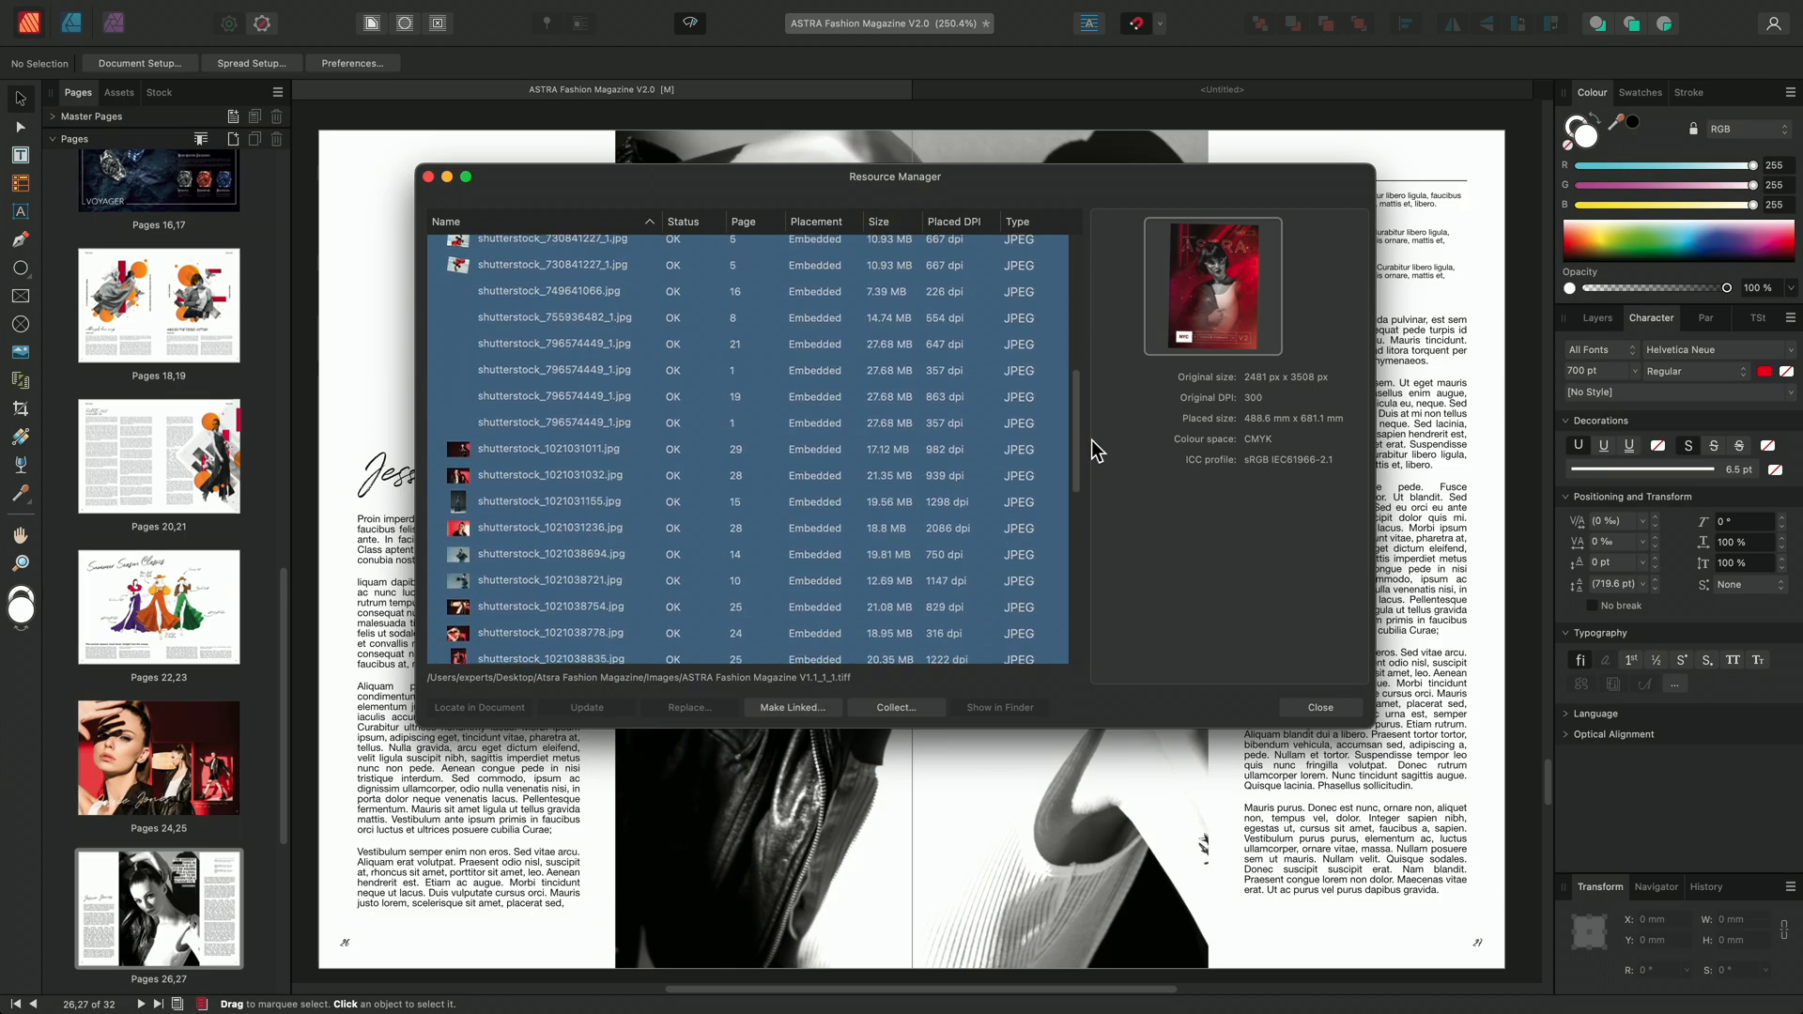
{"action": "scroll", "scroll_direction": "down", "scroll_amount": 3}
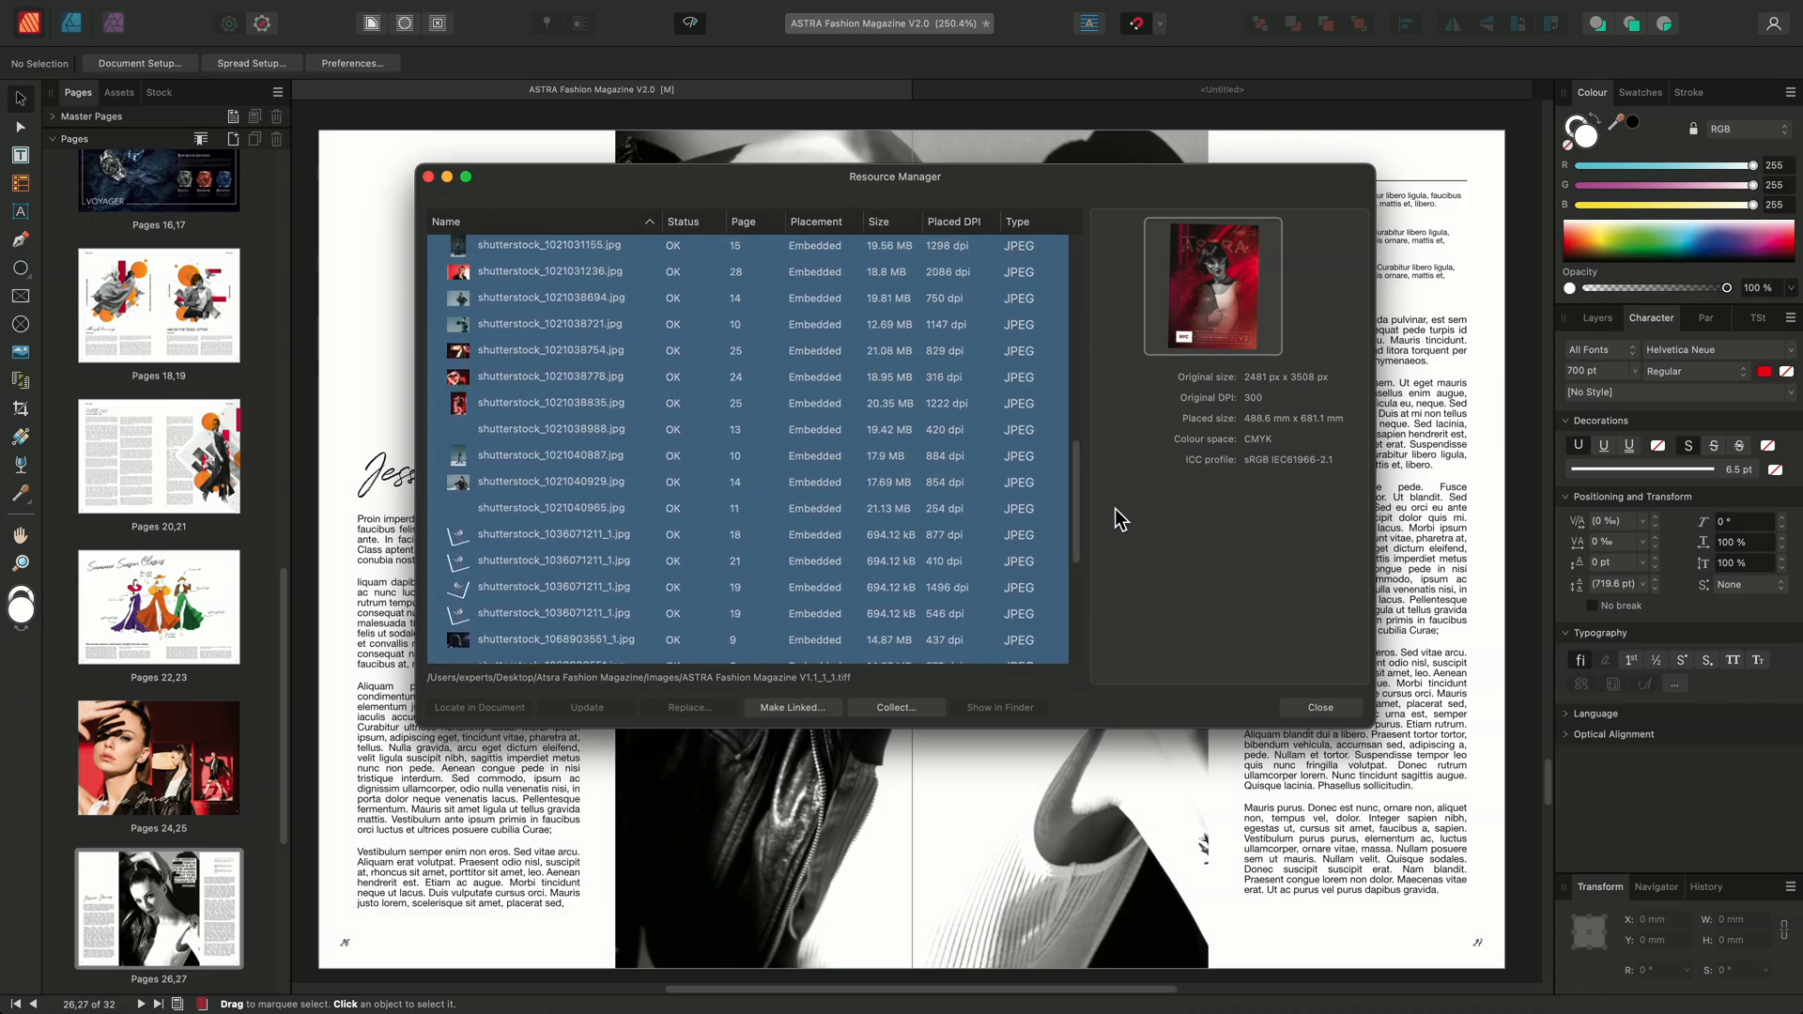